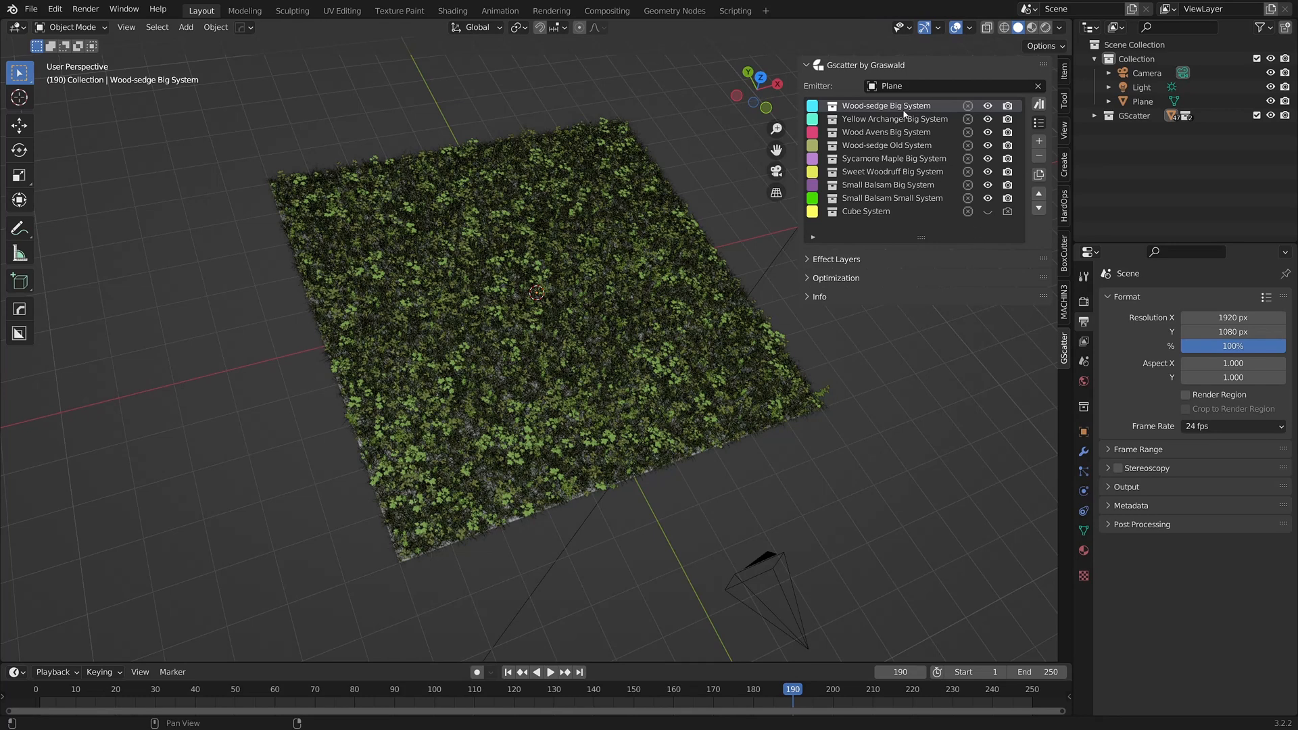
mouse_move(903, 220)
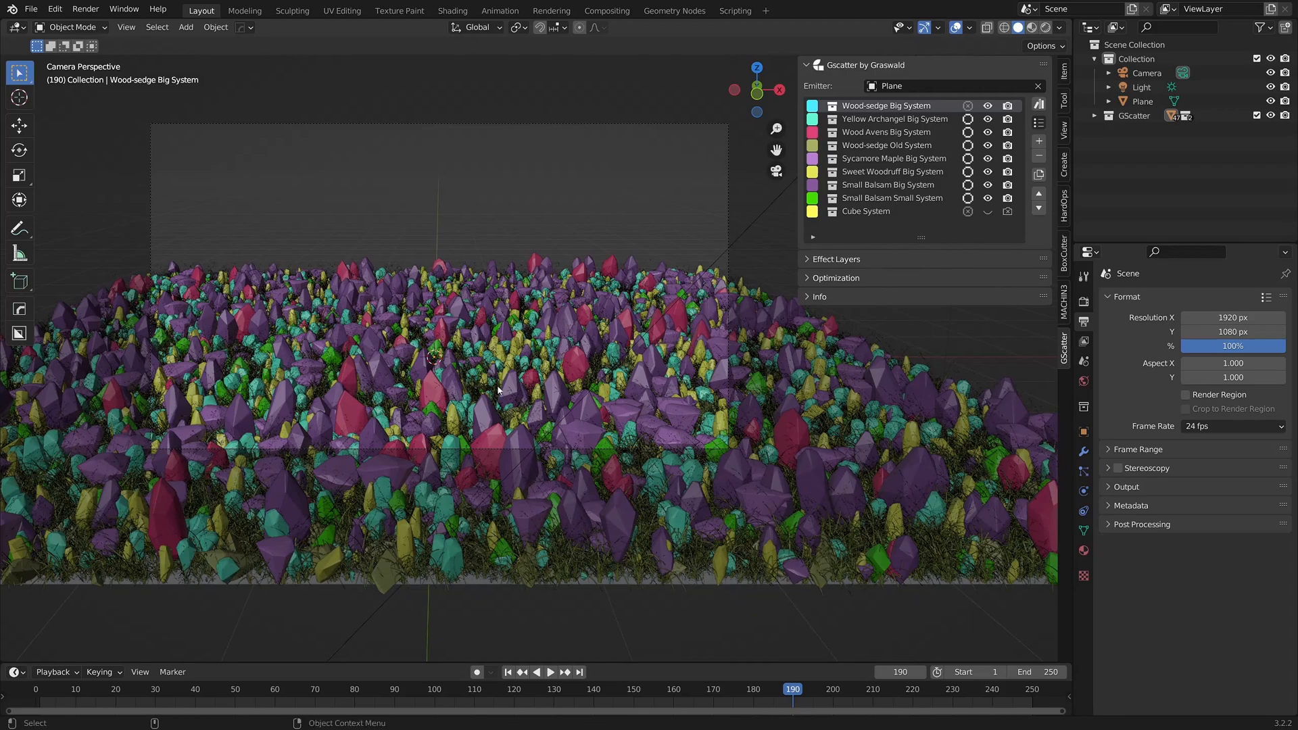
Orbit over the proxy-covered plane and select the Wood-sedge Big System scatter
drag(497, 372, 488, 340)
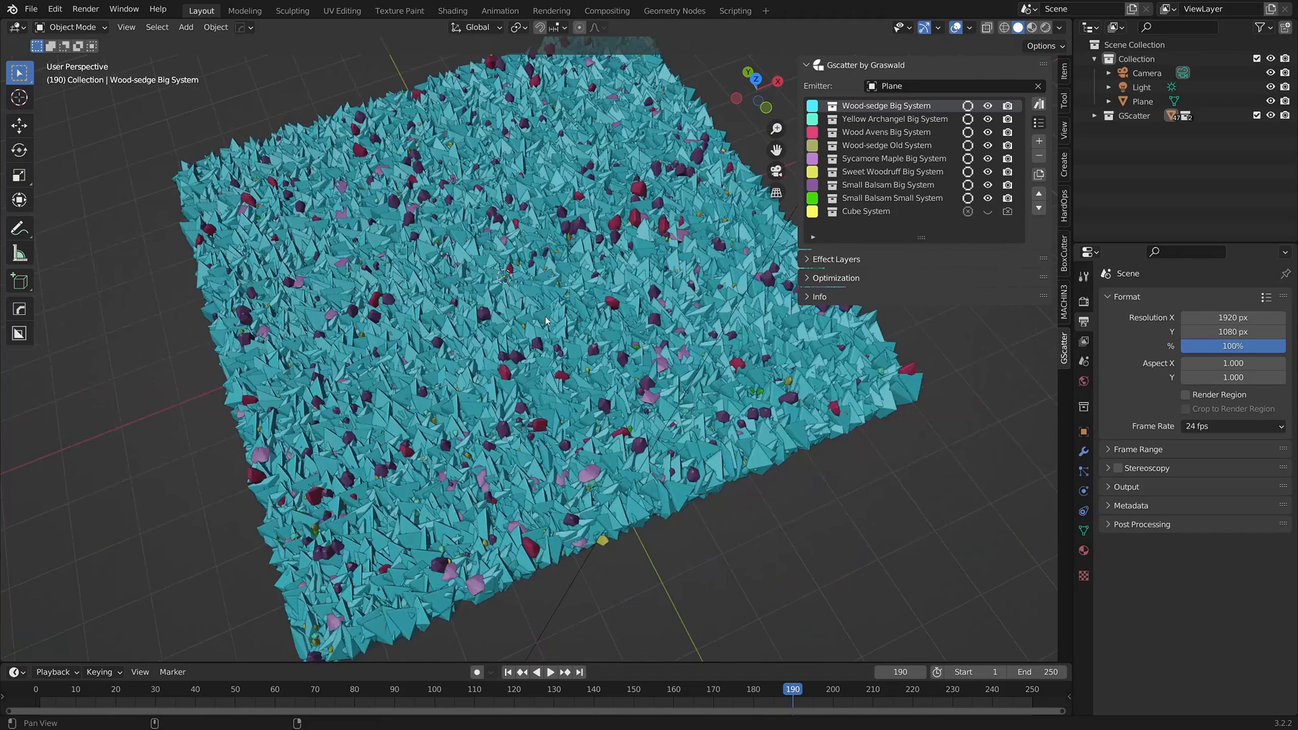
drag(546, 320, 563, 325)
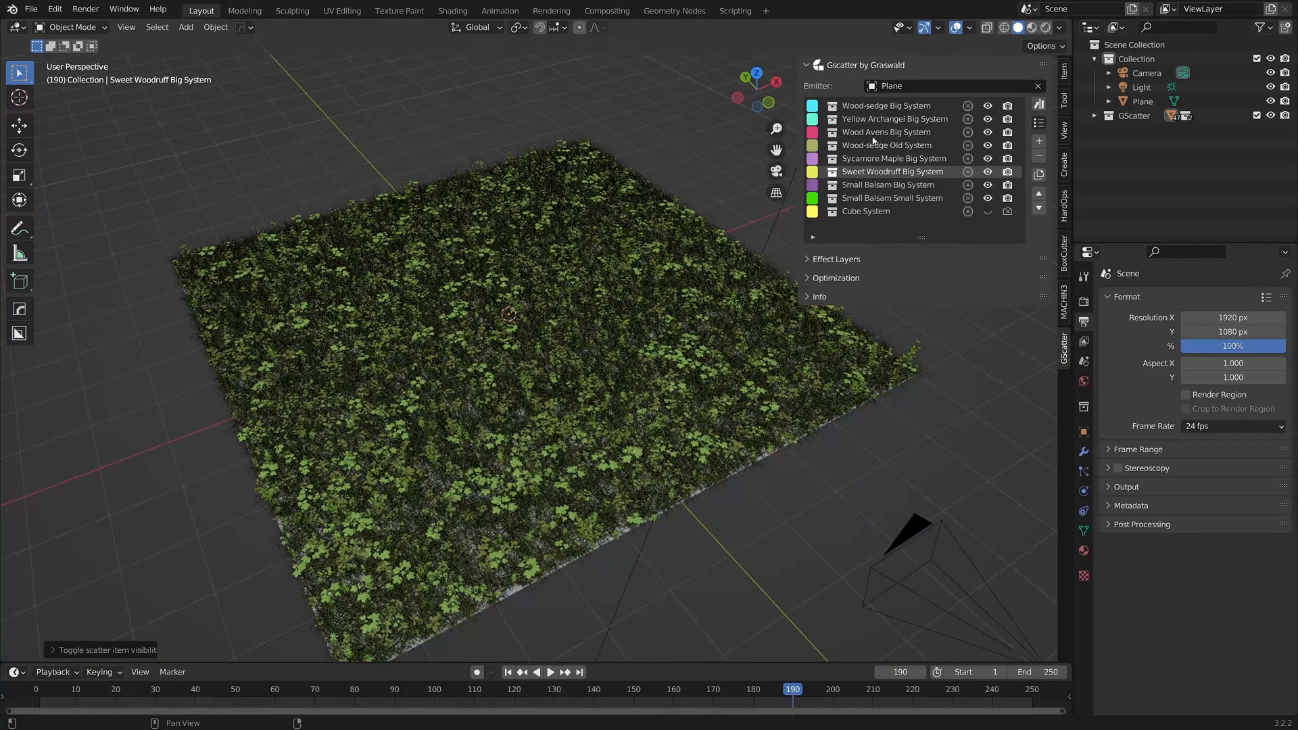
click(885, 105)
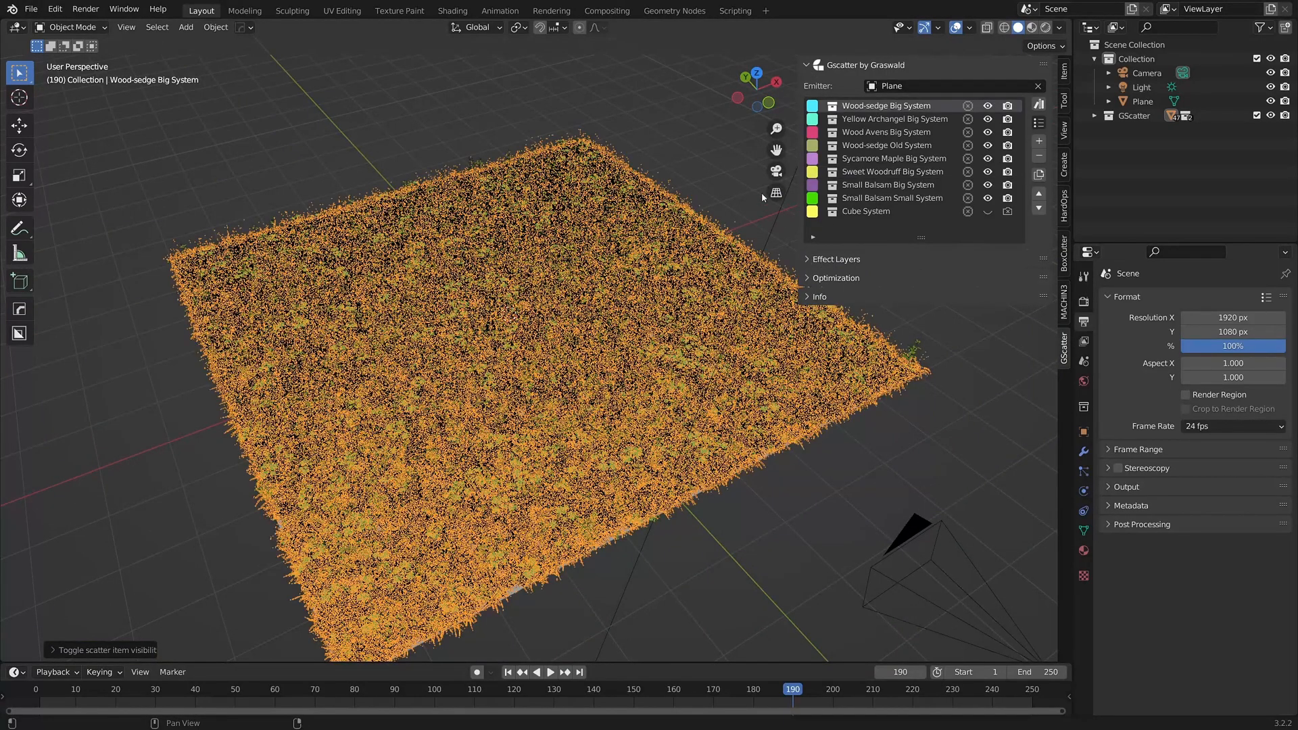
Set the Distribute on Faces viewport display percentage to 25 in Effect Layers
click(834, 258)
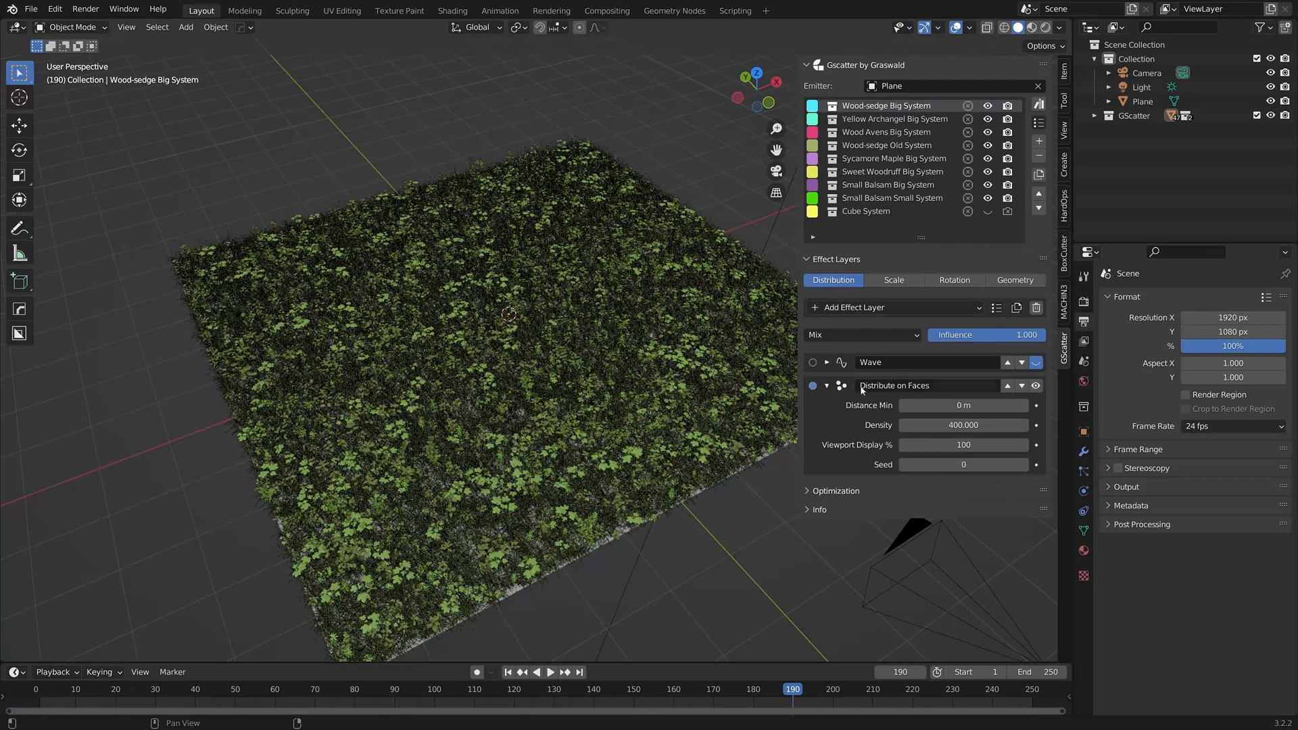
mouse_move(963, 424)
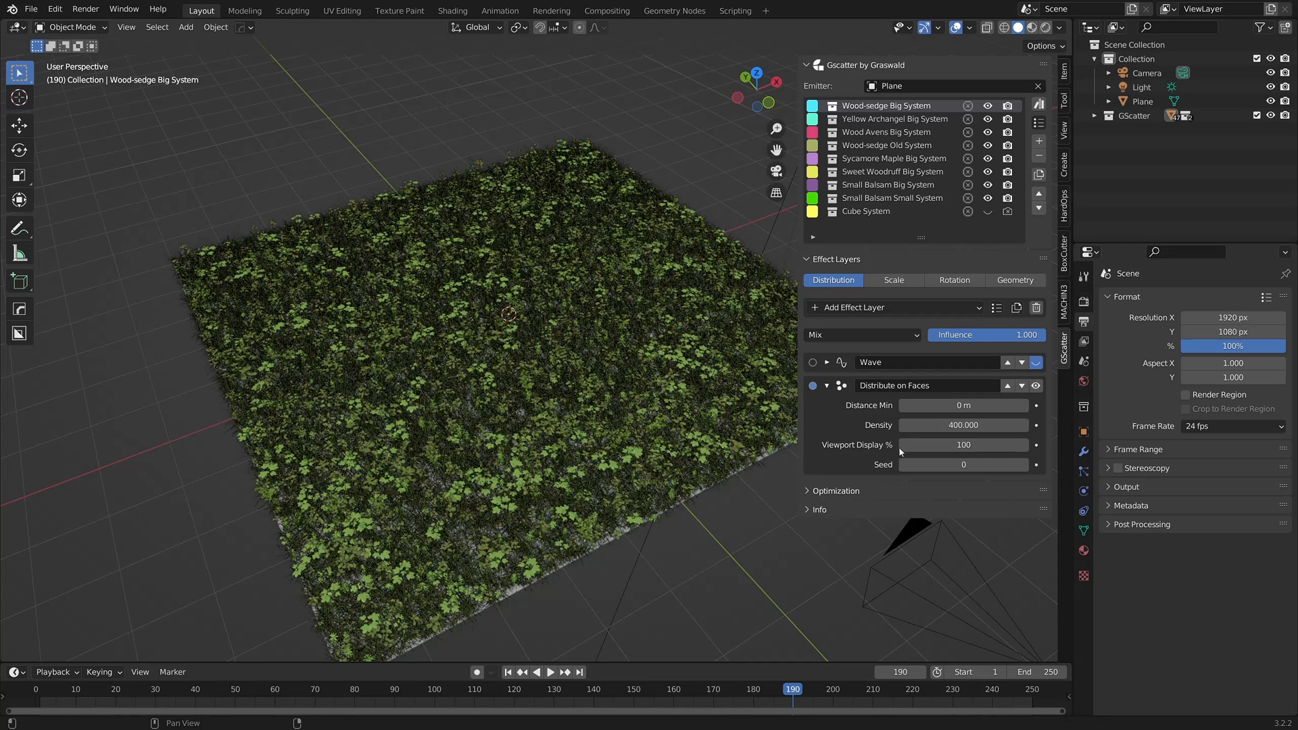
mouse_move(849, 452)
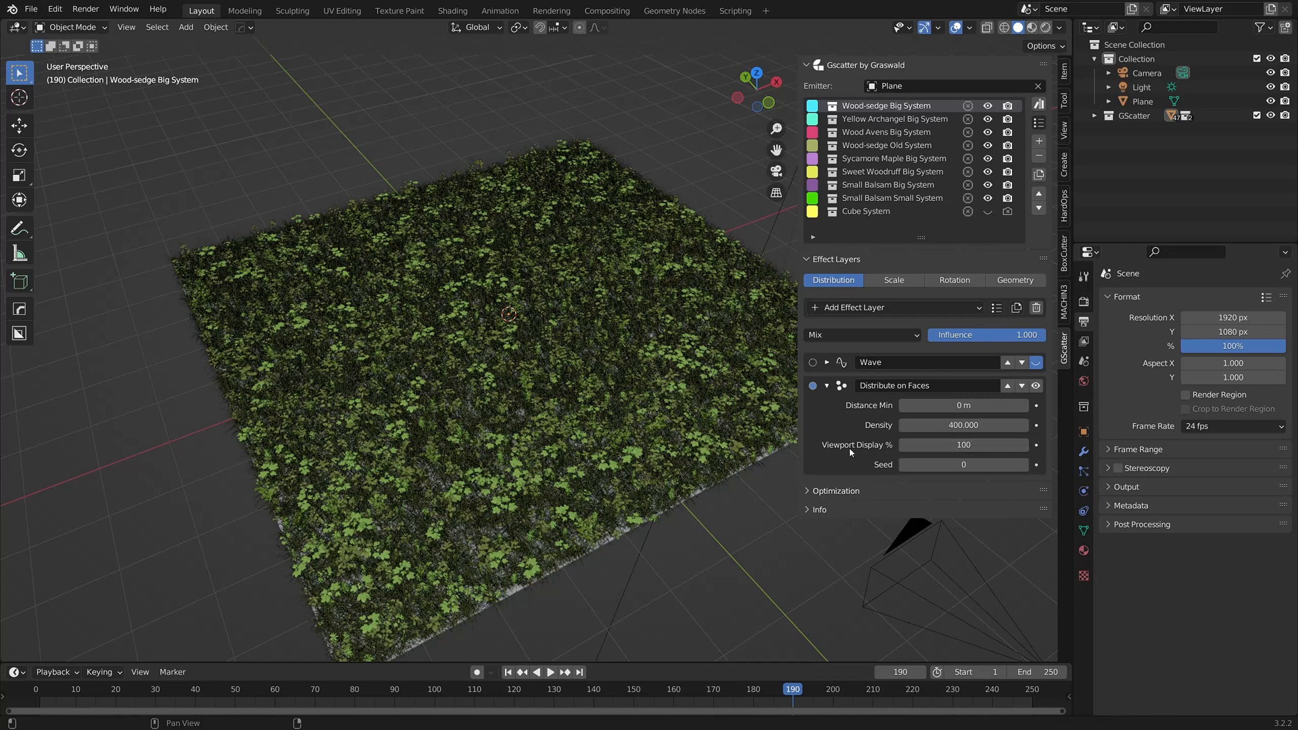
mouse_move(845, 457)
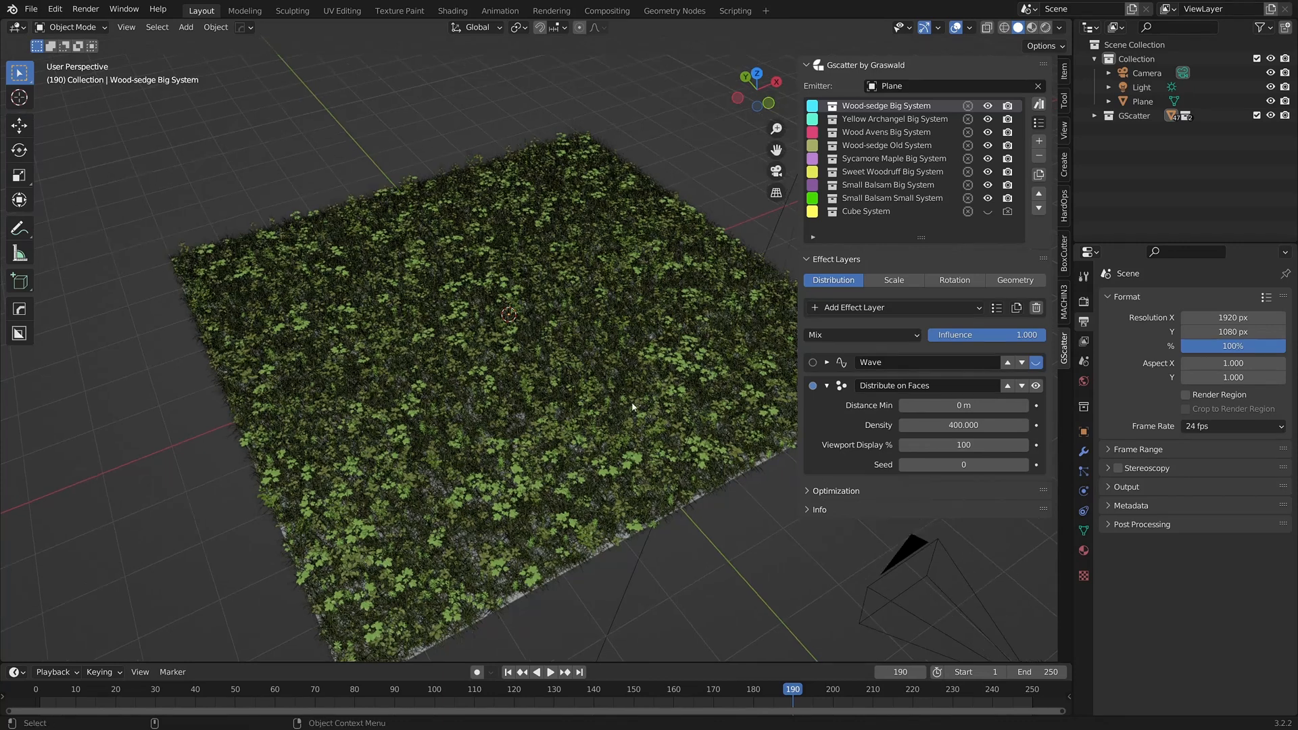
double_click(963, 445)
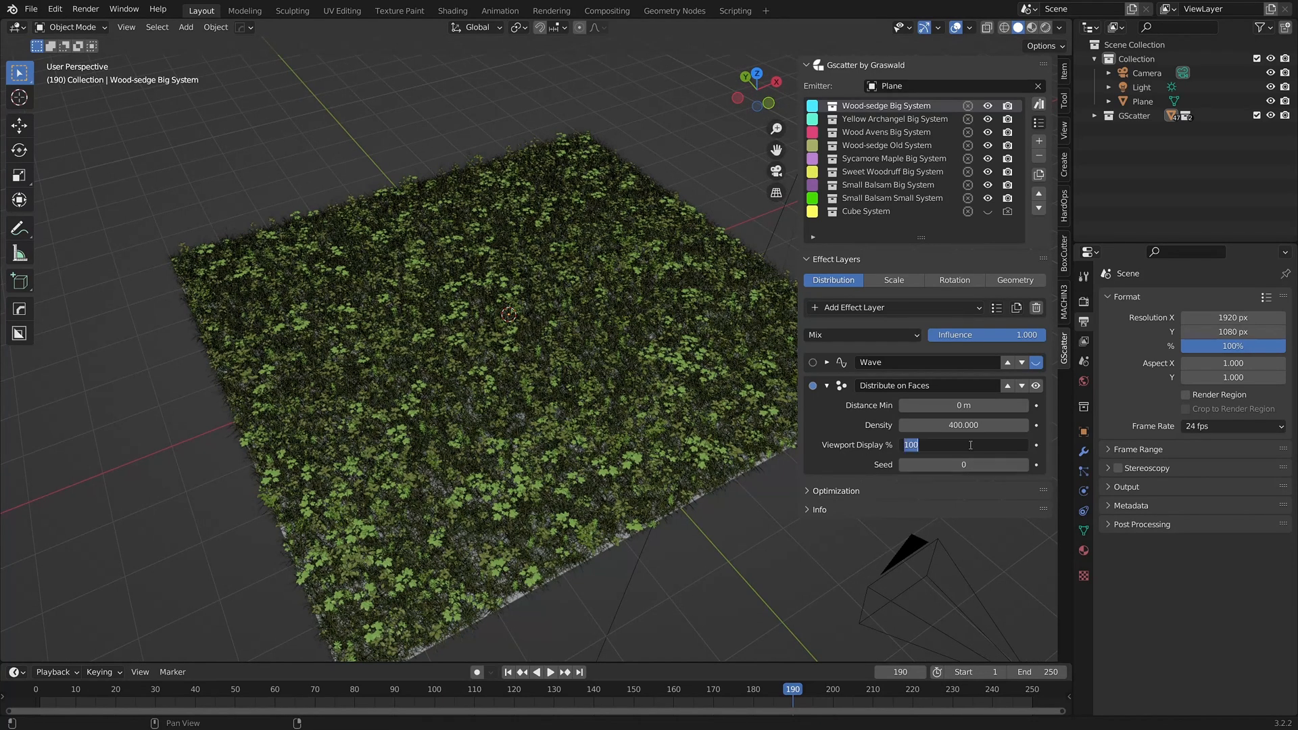
text(50)
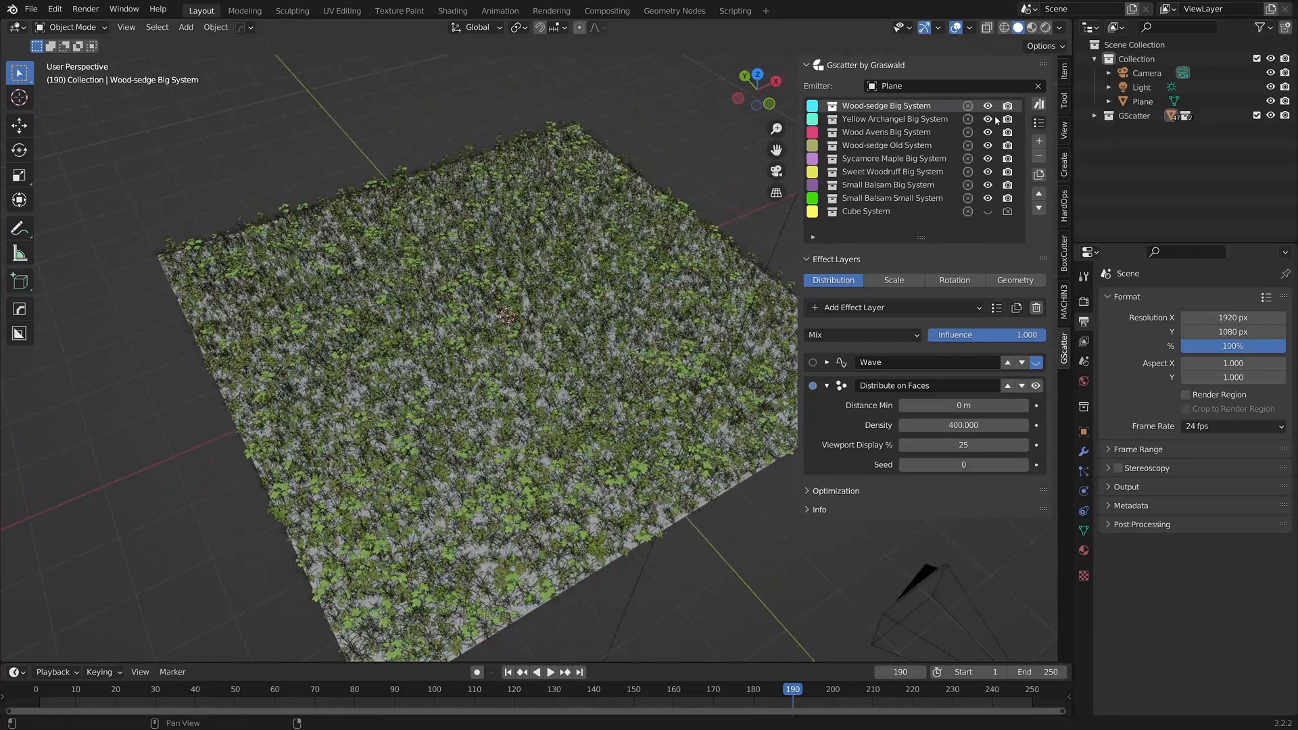
click(963, 464)
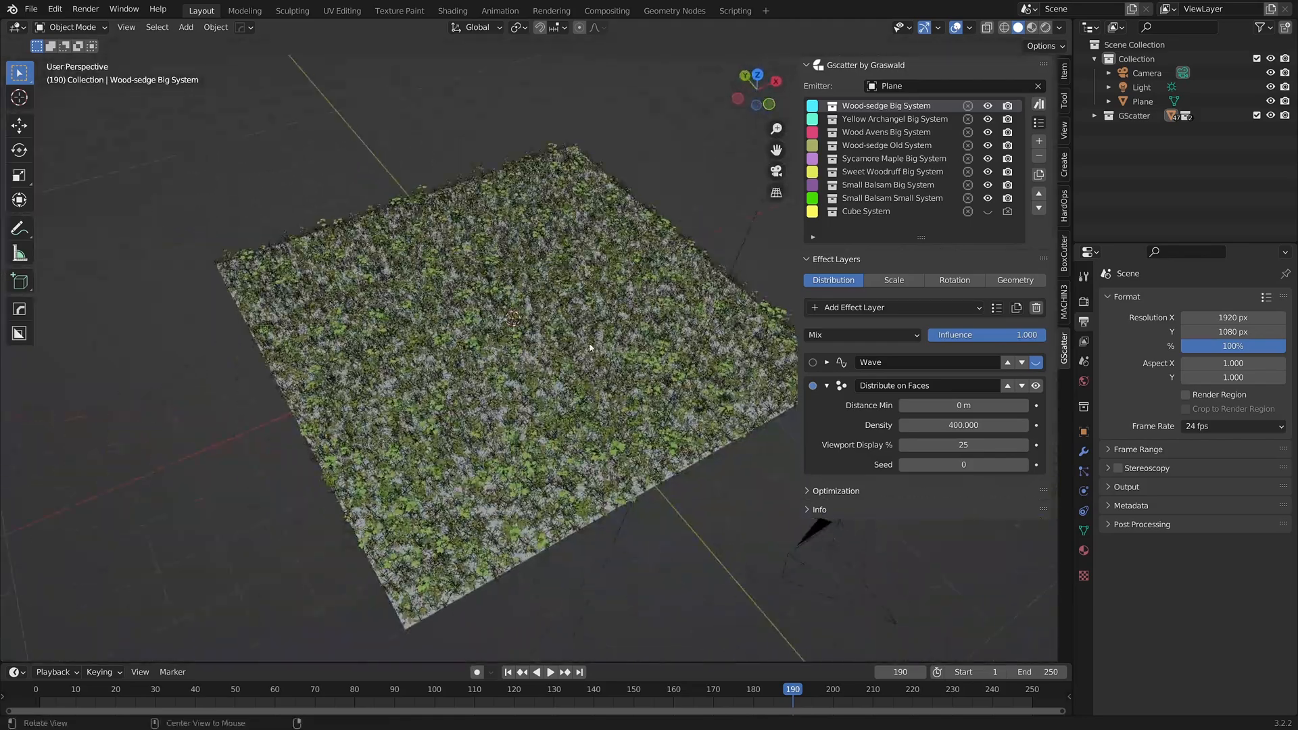
click(807, 259)
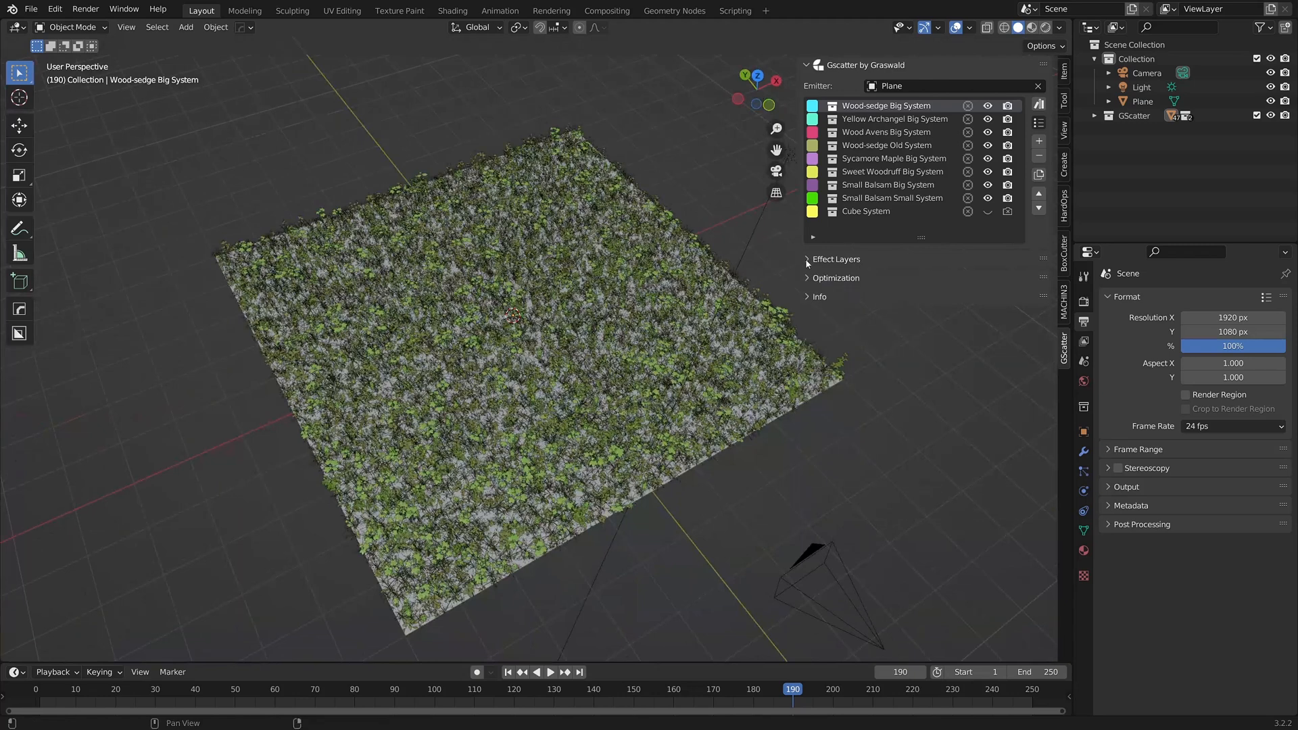
Enable Camera Culling using the Camera object, toggling it off and on to compare
click(807, 278)
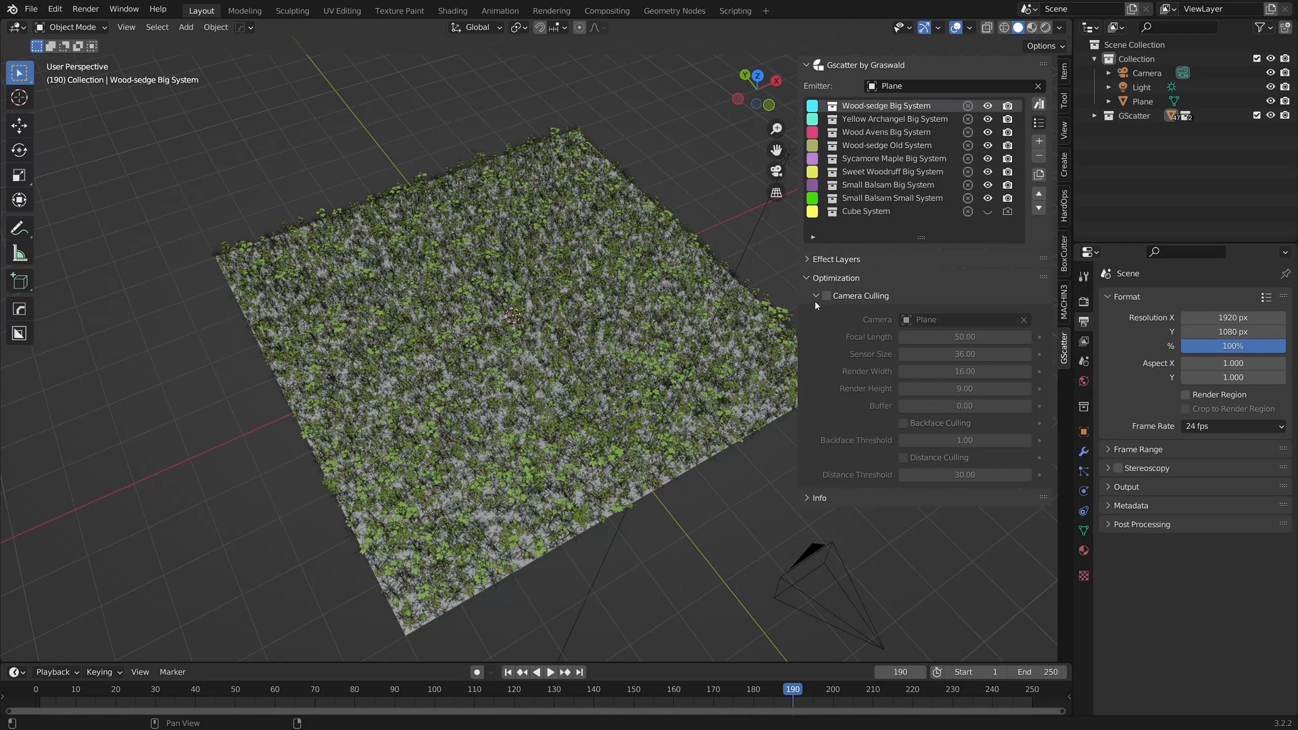
mouse_move(826, 300)
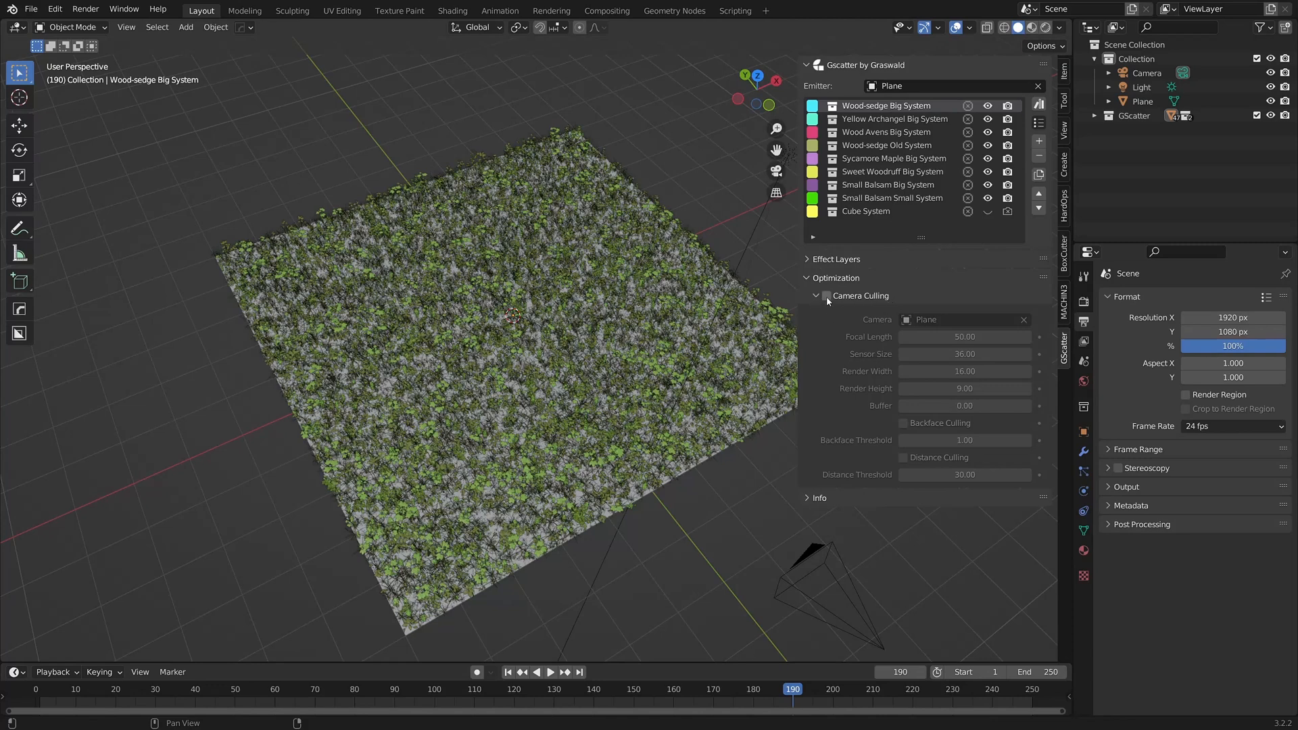
click(825, 295)
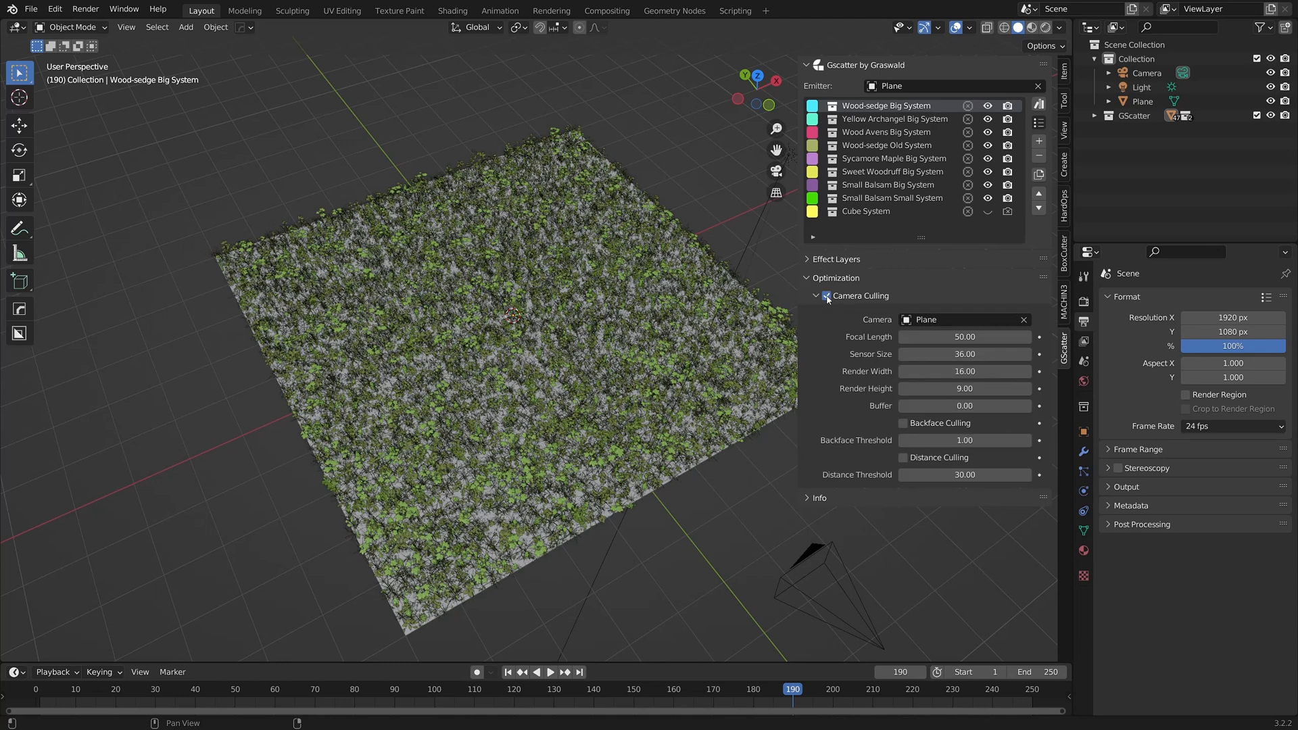
click(963, 320)
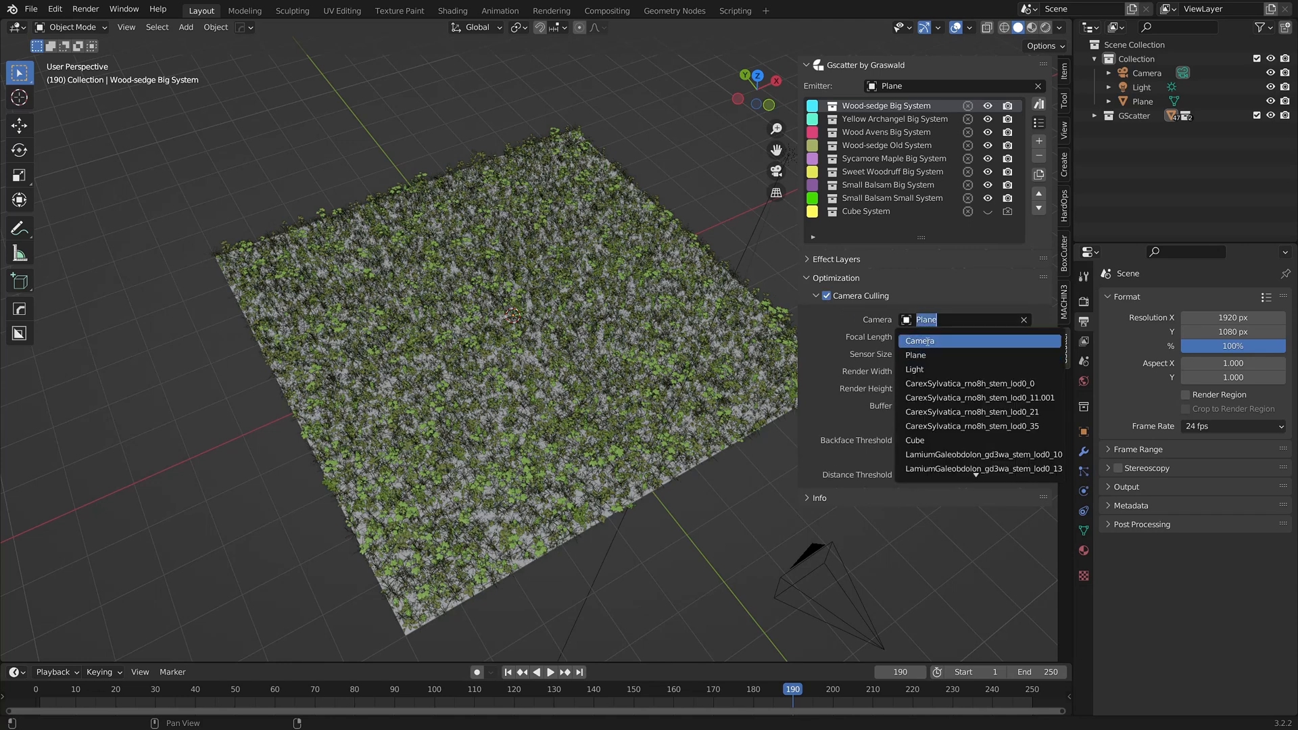
click(919, 341)
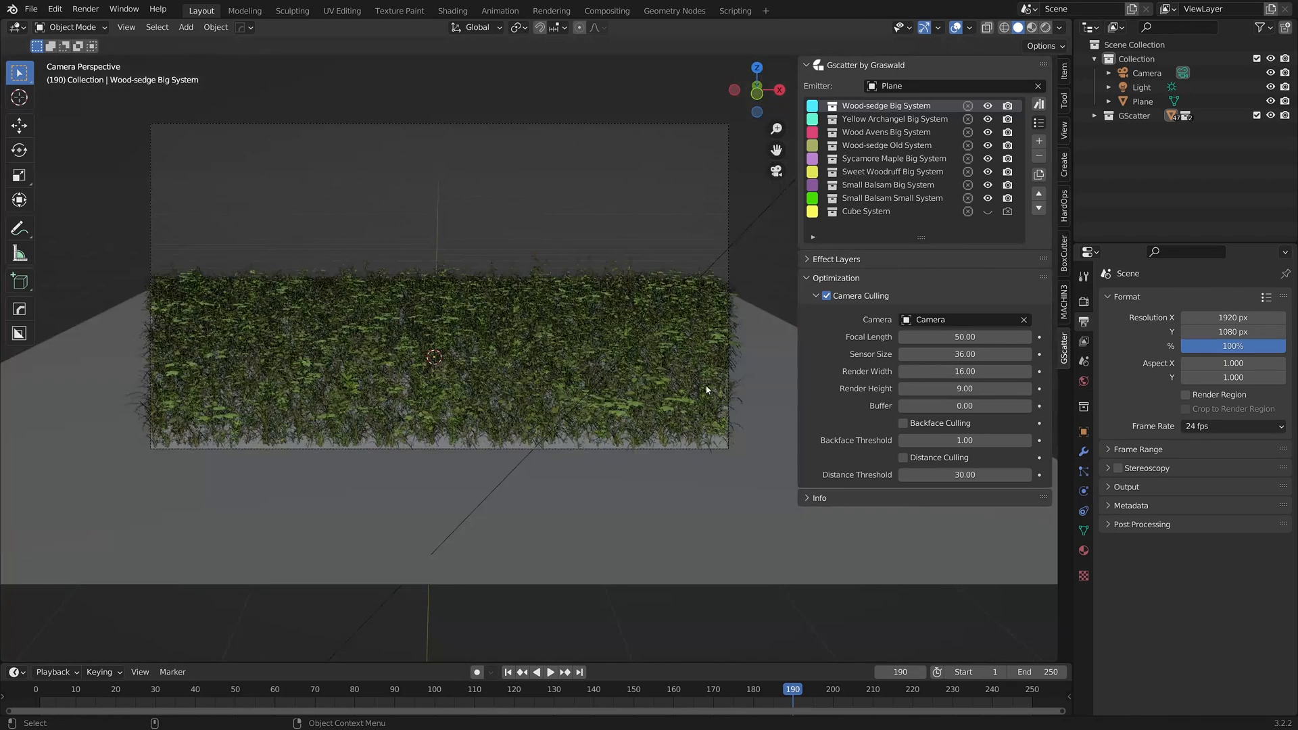
mouse_move(55, 354)
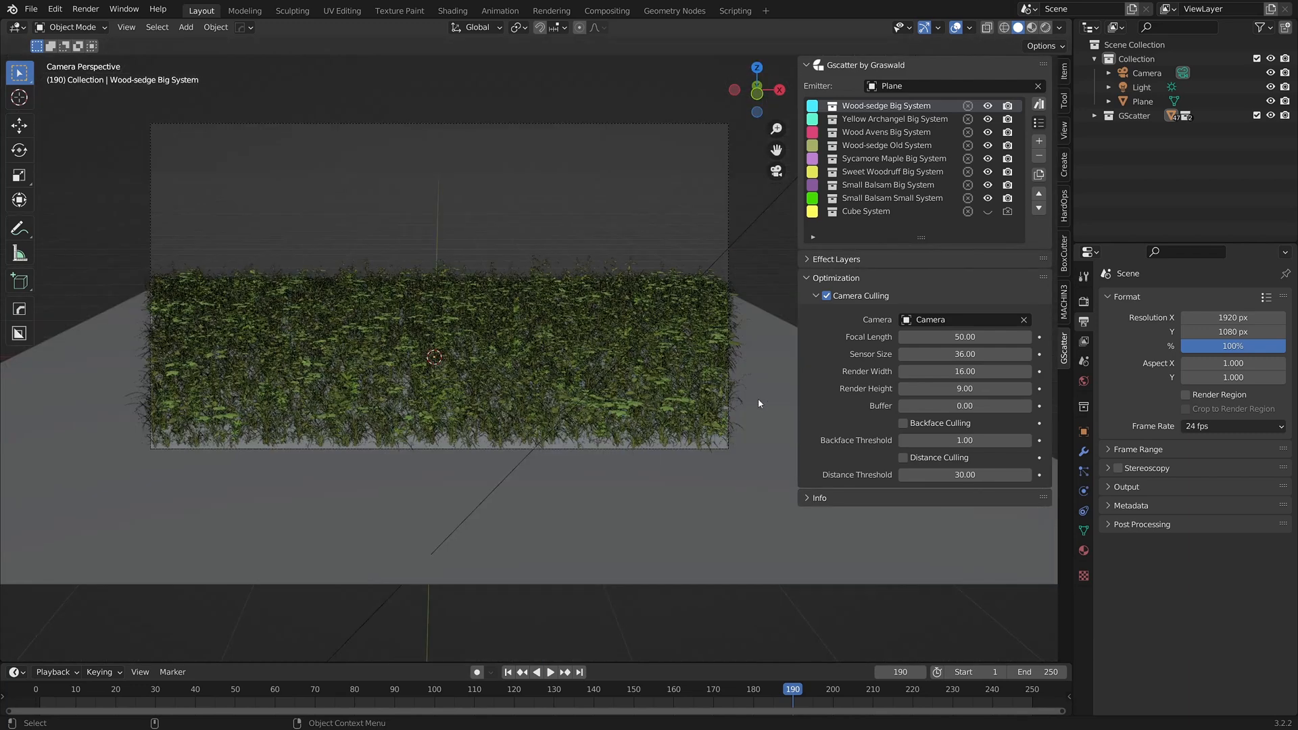
click(825, 296)
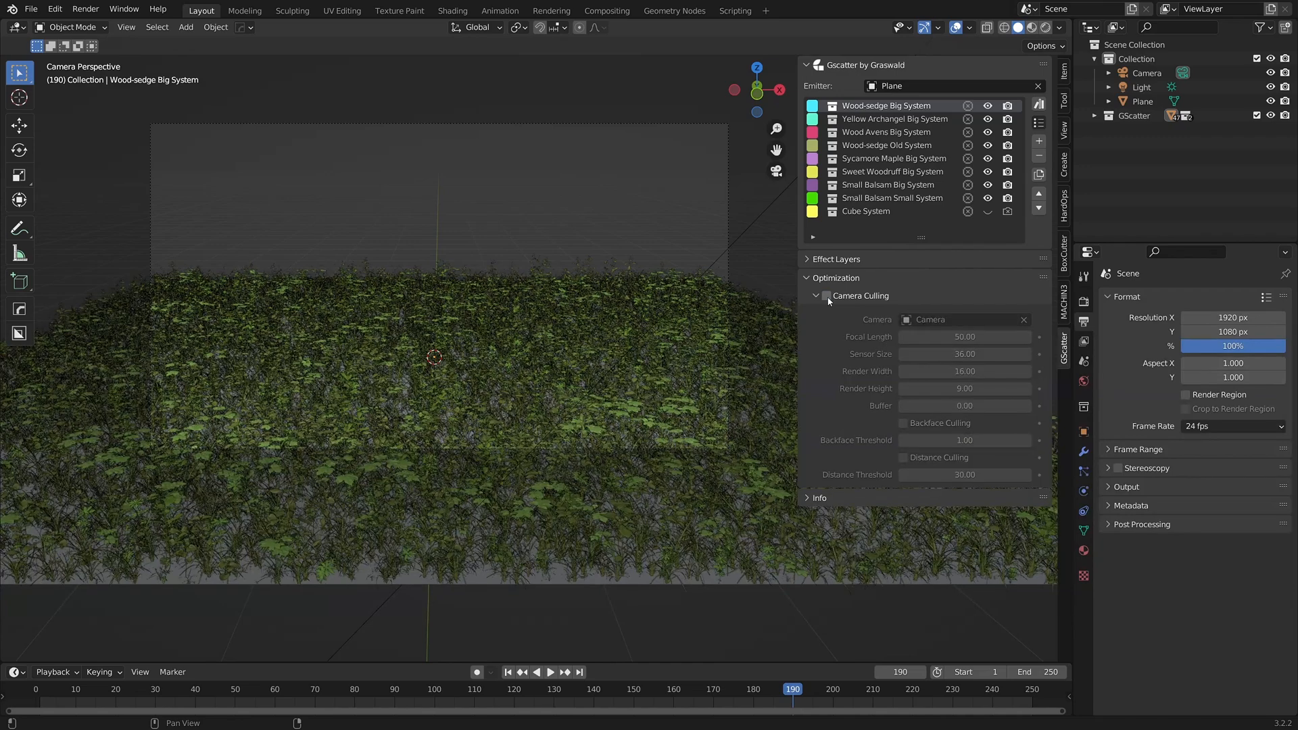
click(825, 295)
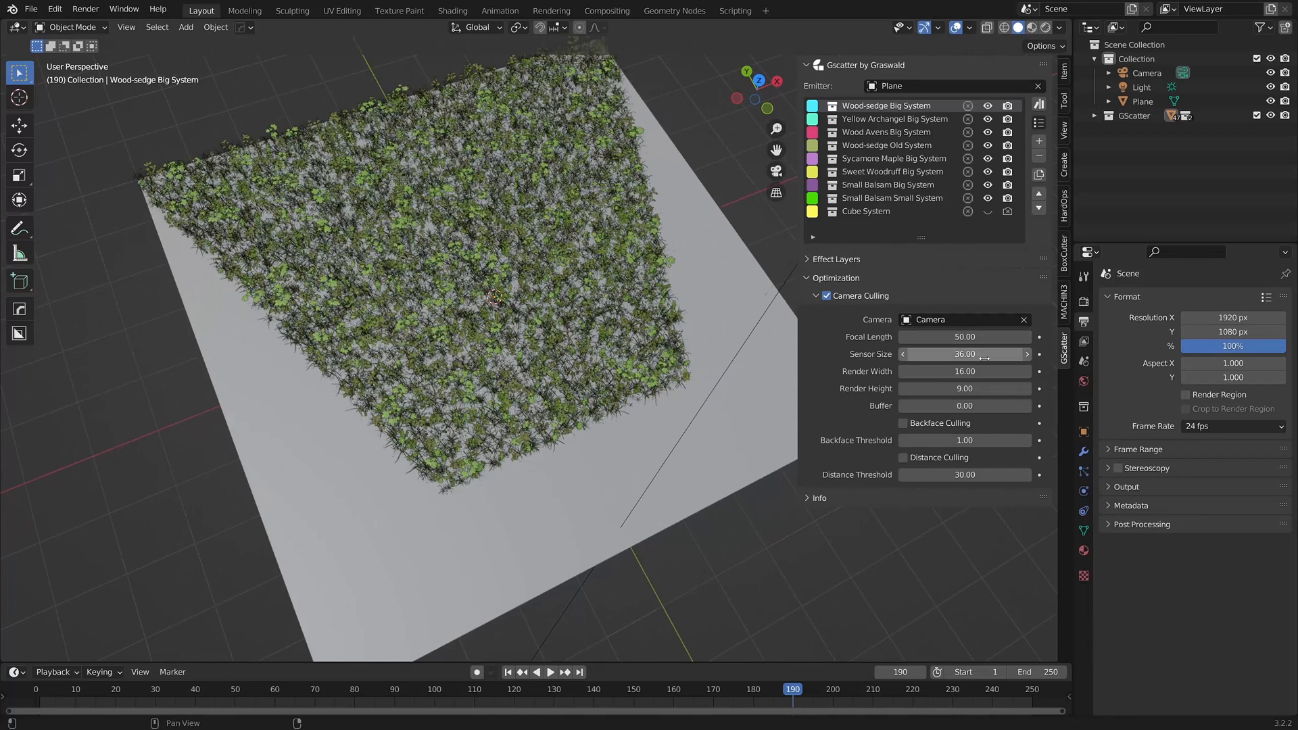
mouse_move(964, 354)
text(35)
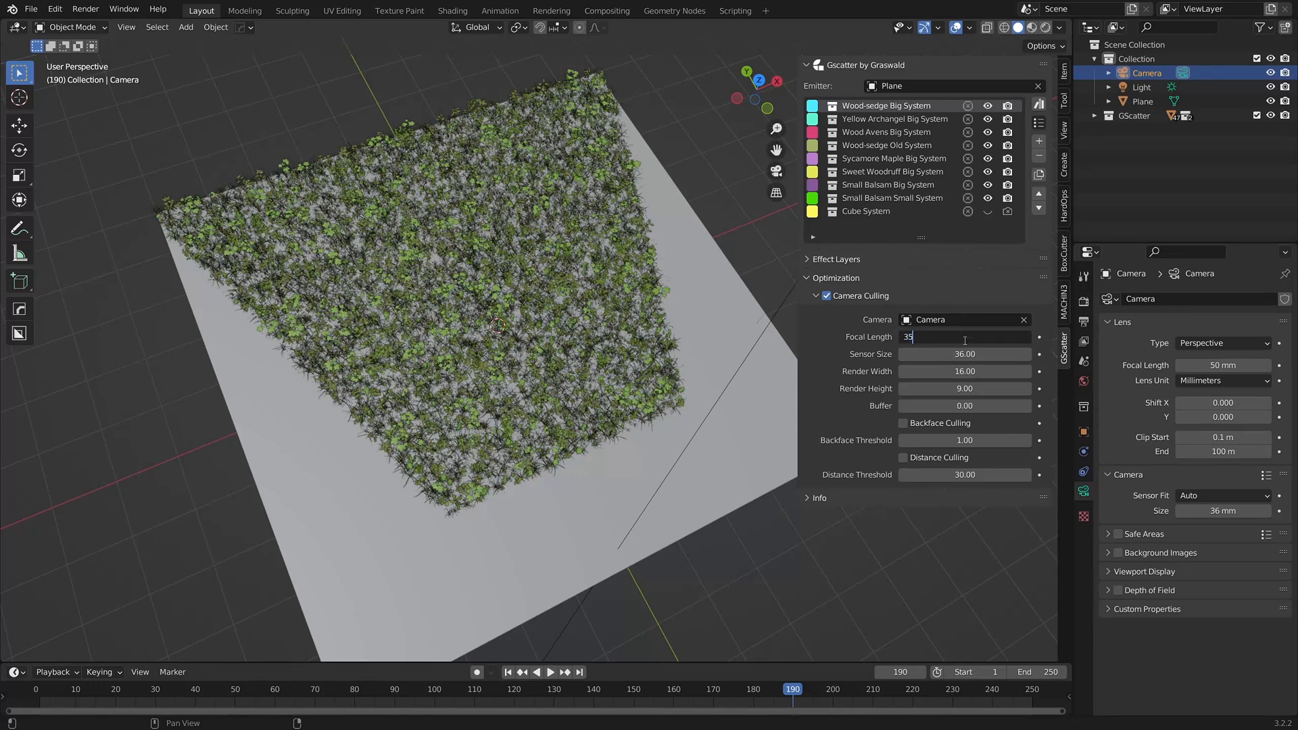
Set the camera culling focal length to 35 and zoom out to view coverage
key(Return)
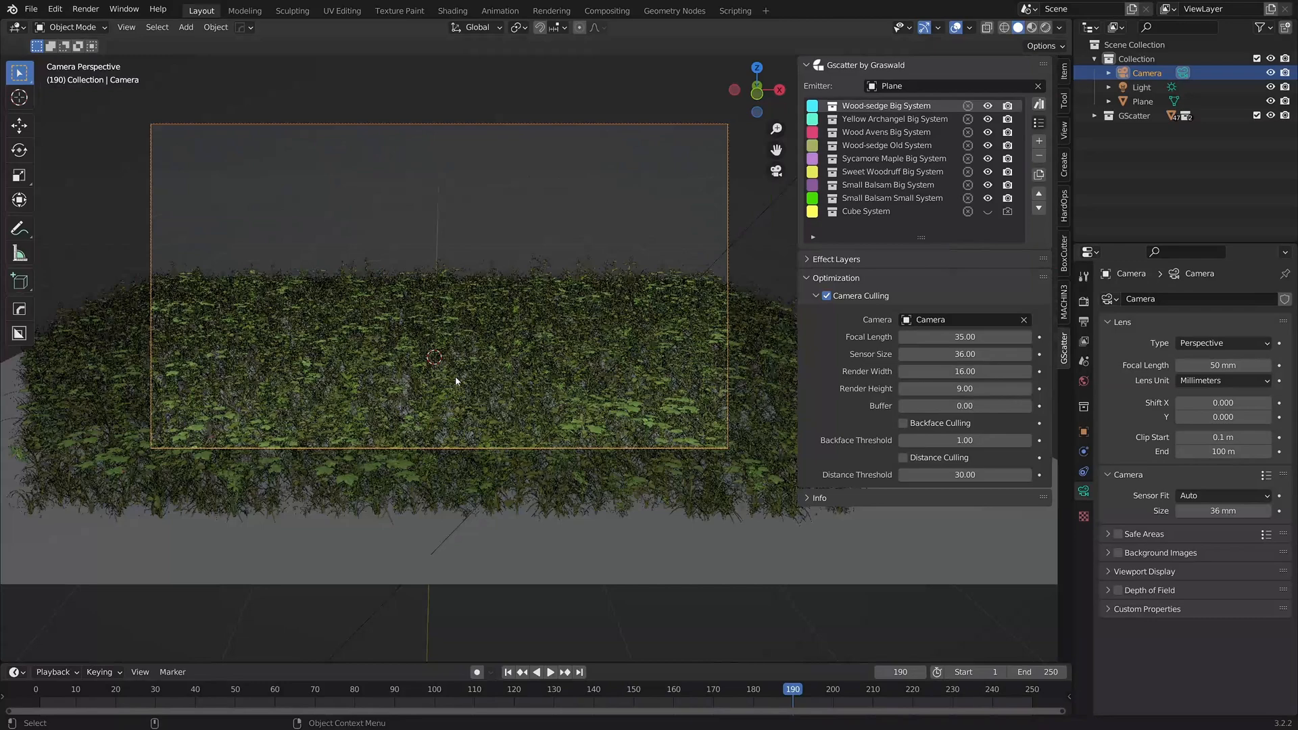
scroll(down, 3)
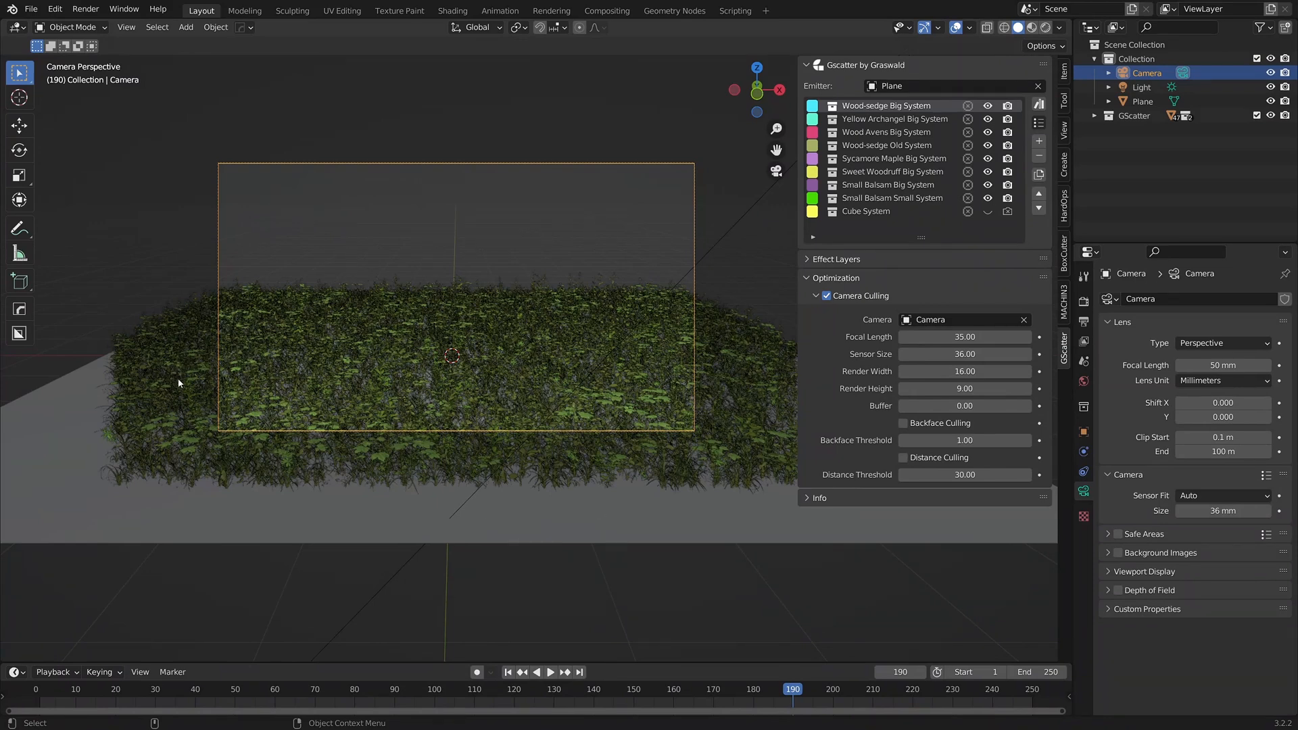
mouse_move(497, 409)
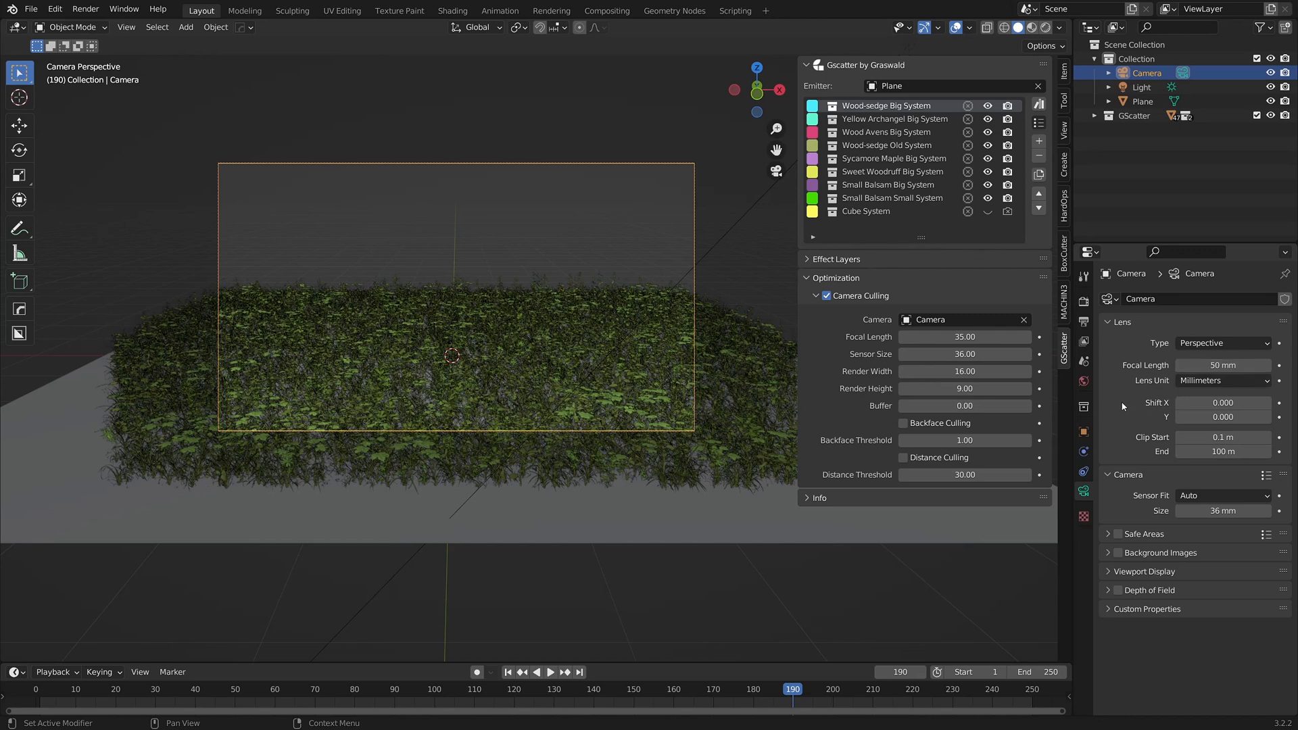
Set camera focal length 35 and sensor size 30, matching culling sensor size 30
double_click(1222, 365)
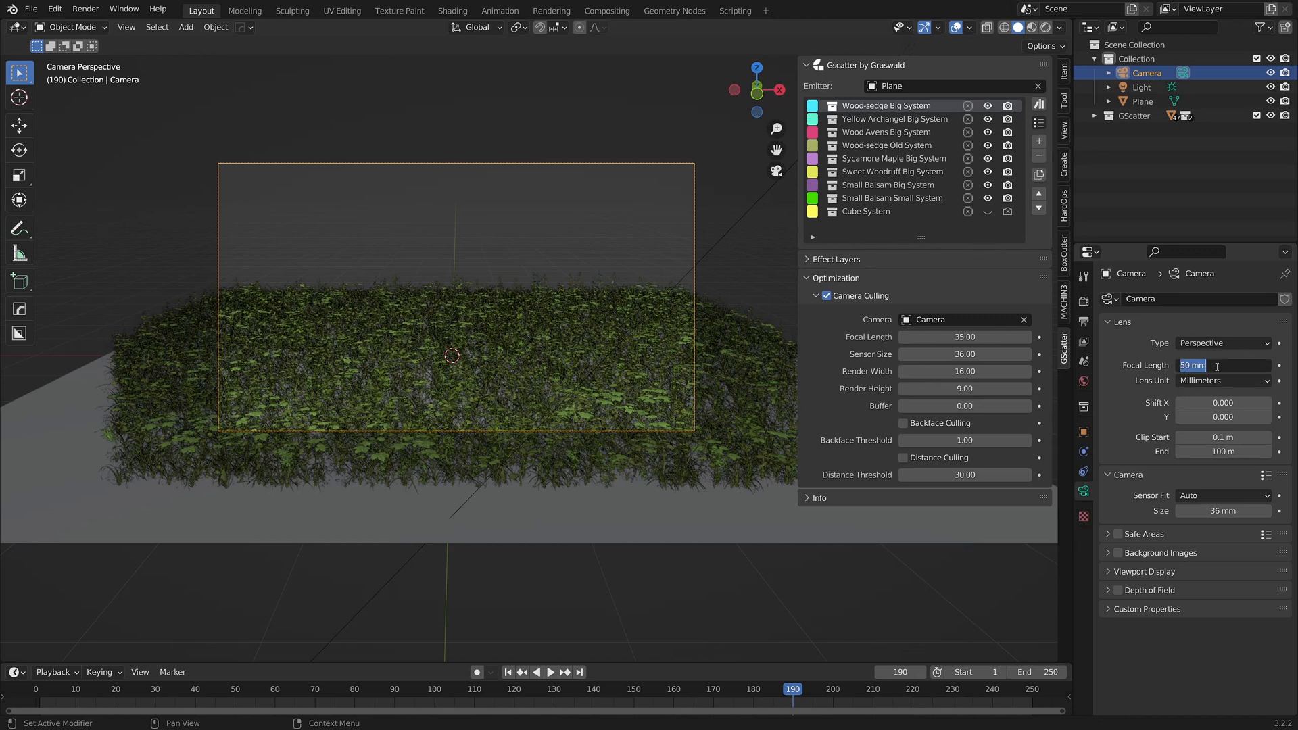
text(35)
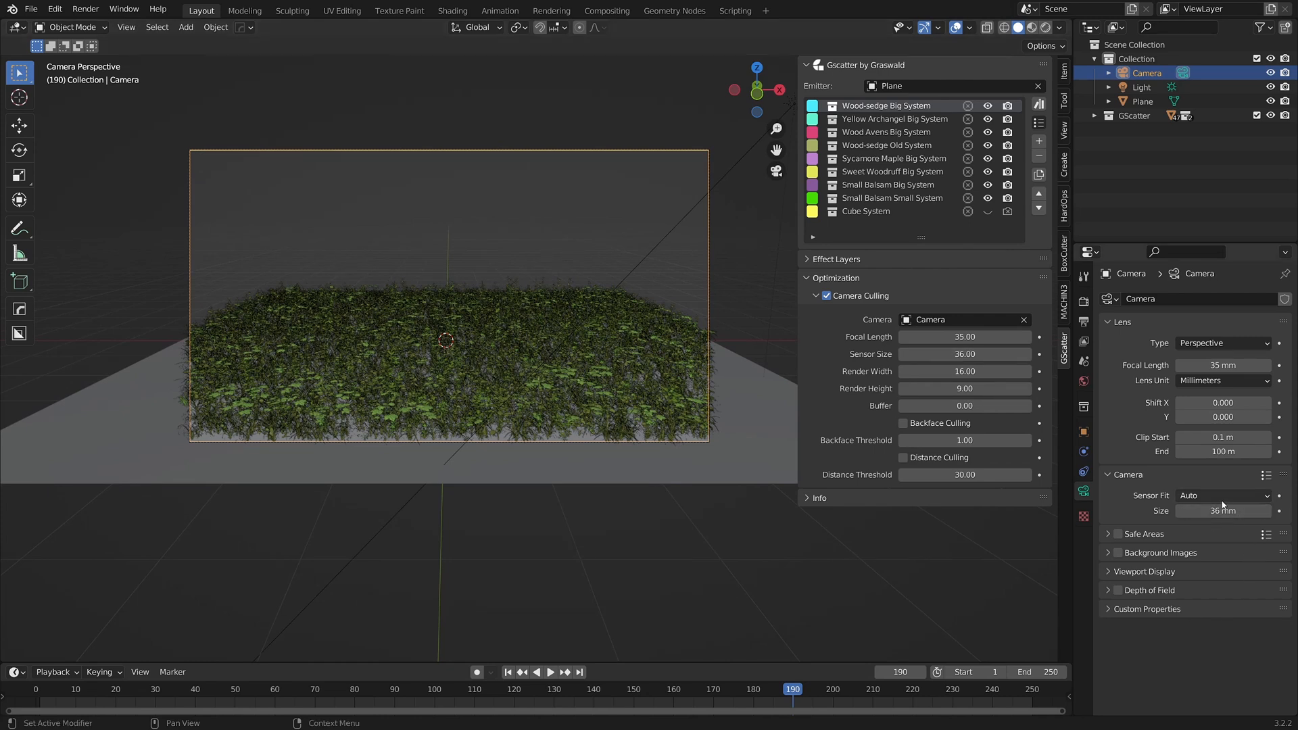
mouse_move(1237, 537)
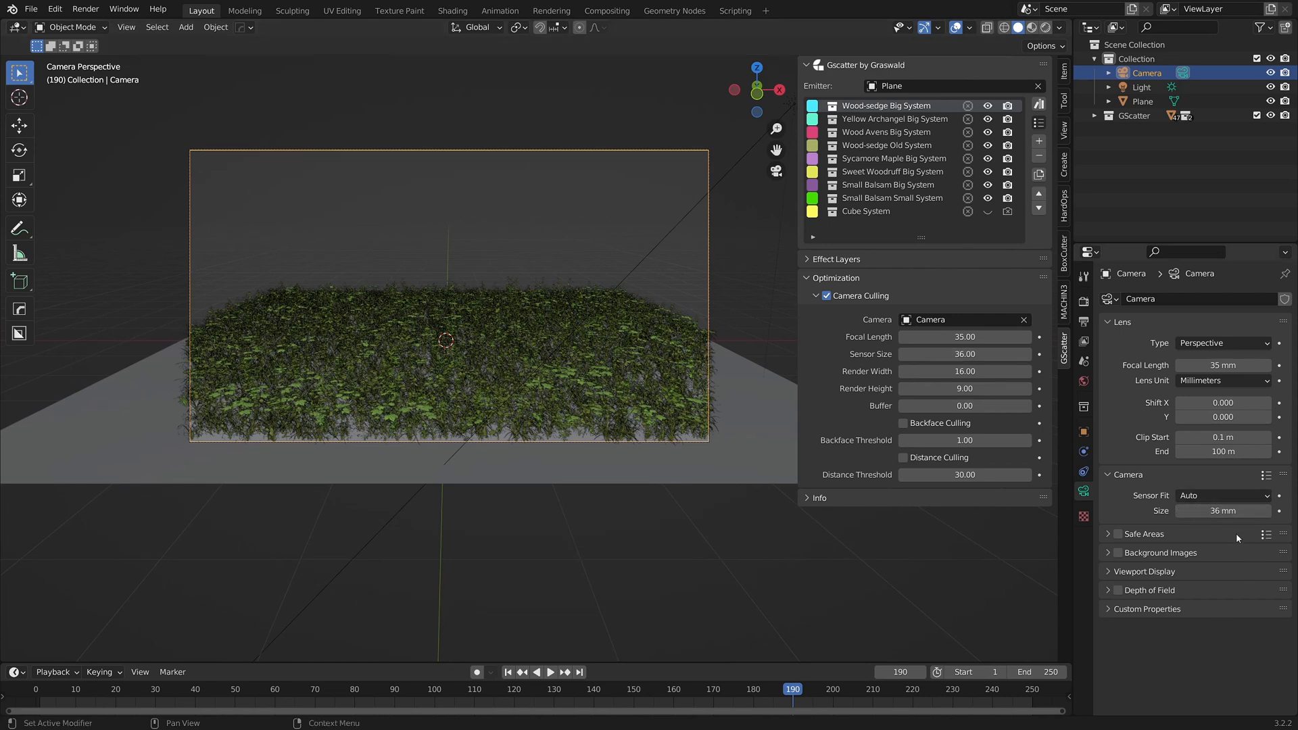
double_click(1222, 511)
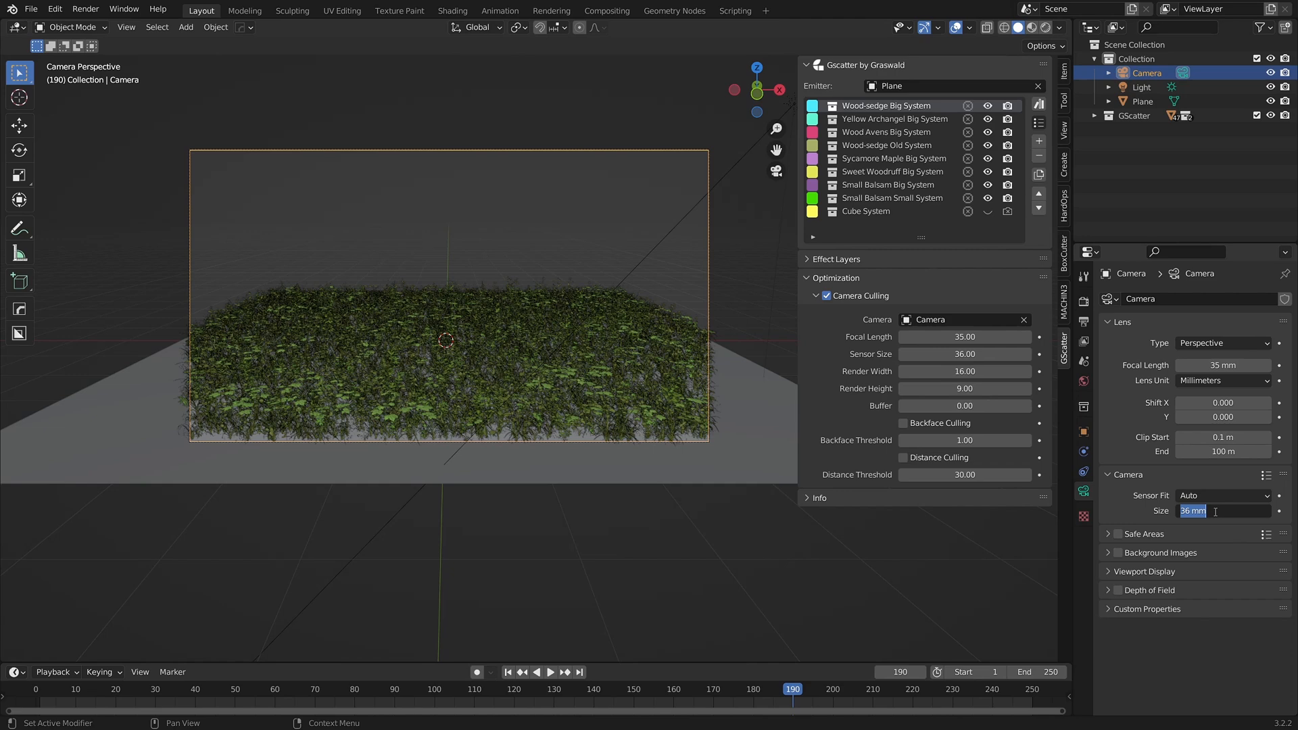
text(30)
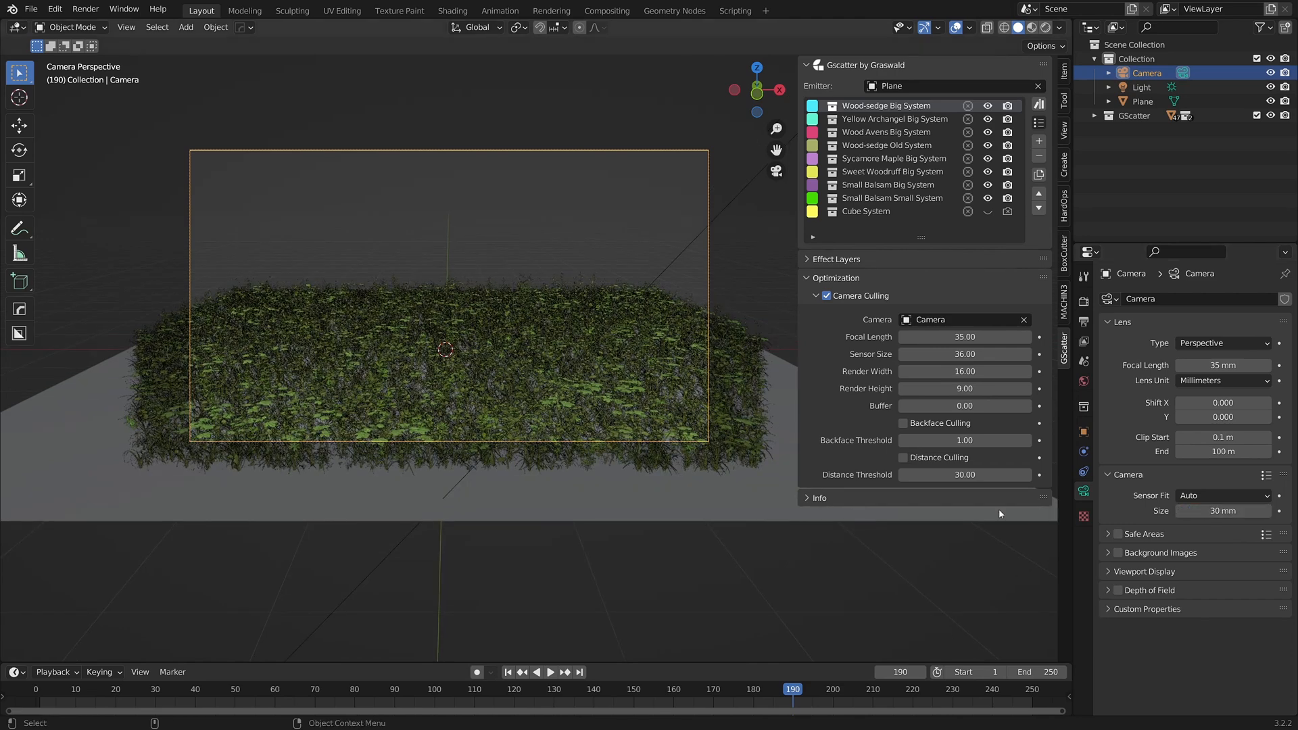
double_click(964, 355)
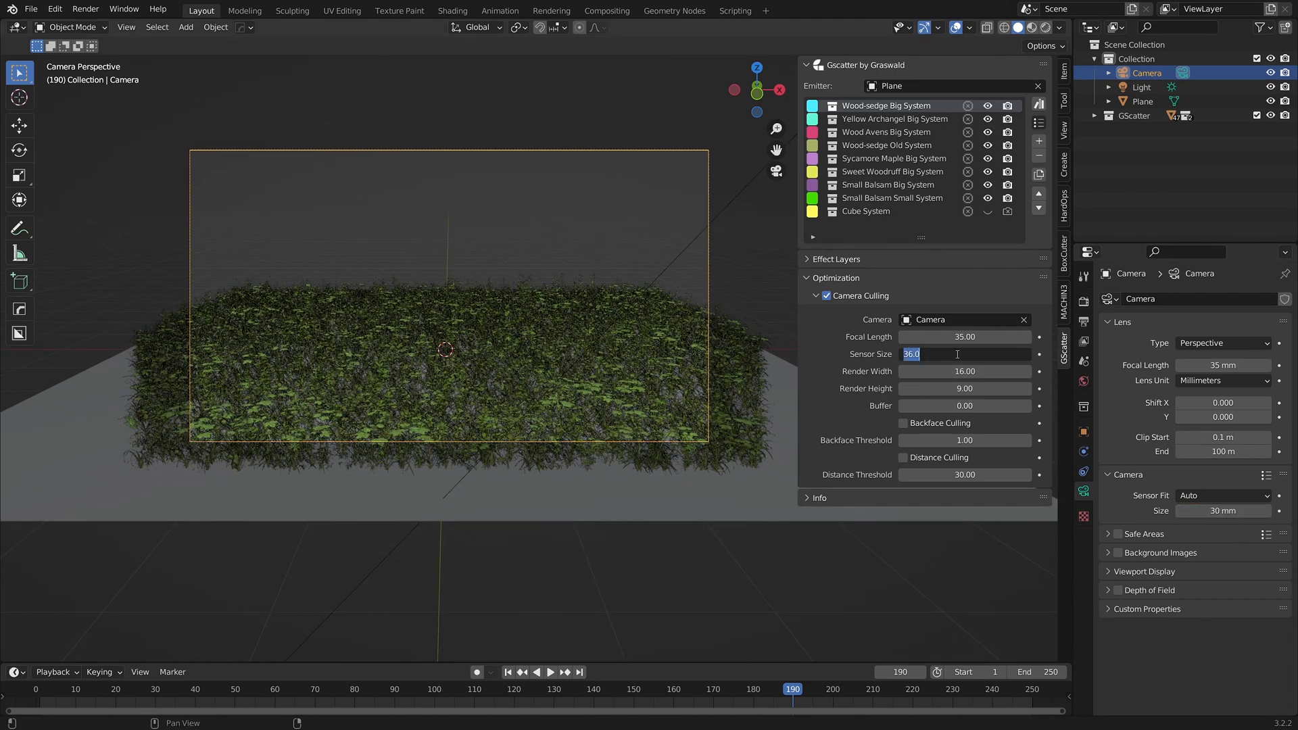
text(30.0)
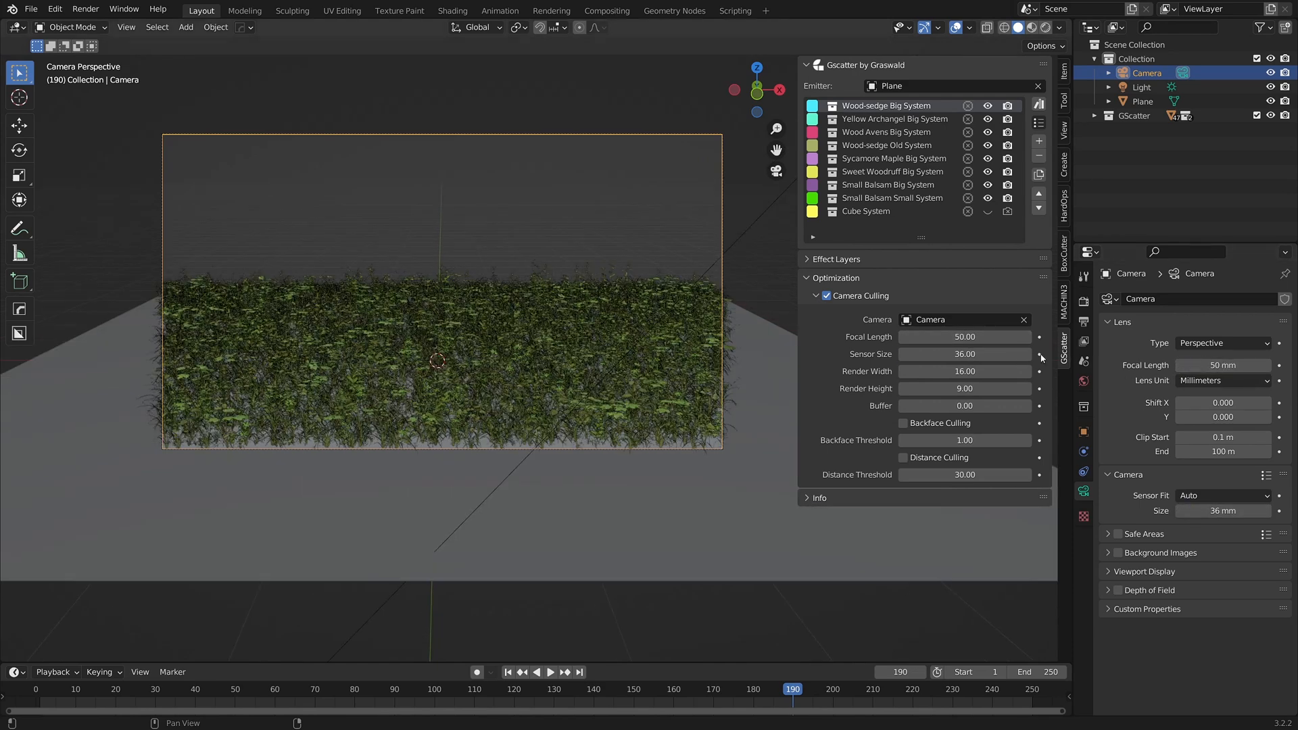
mouse_move(964, 389)
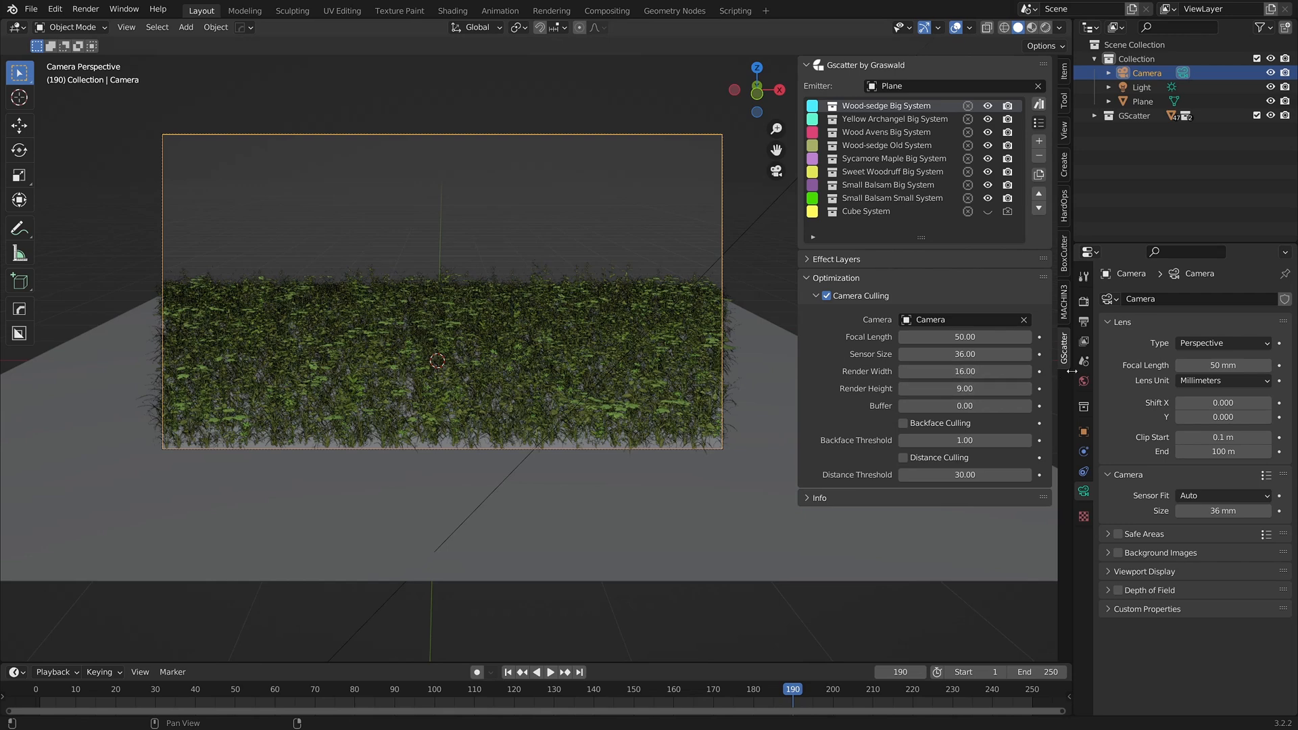
Show the Output Properties format panel with its 1920×1080 resolution
click(1084, 301)
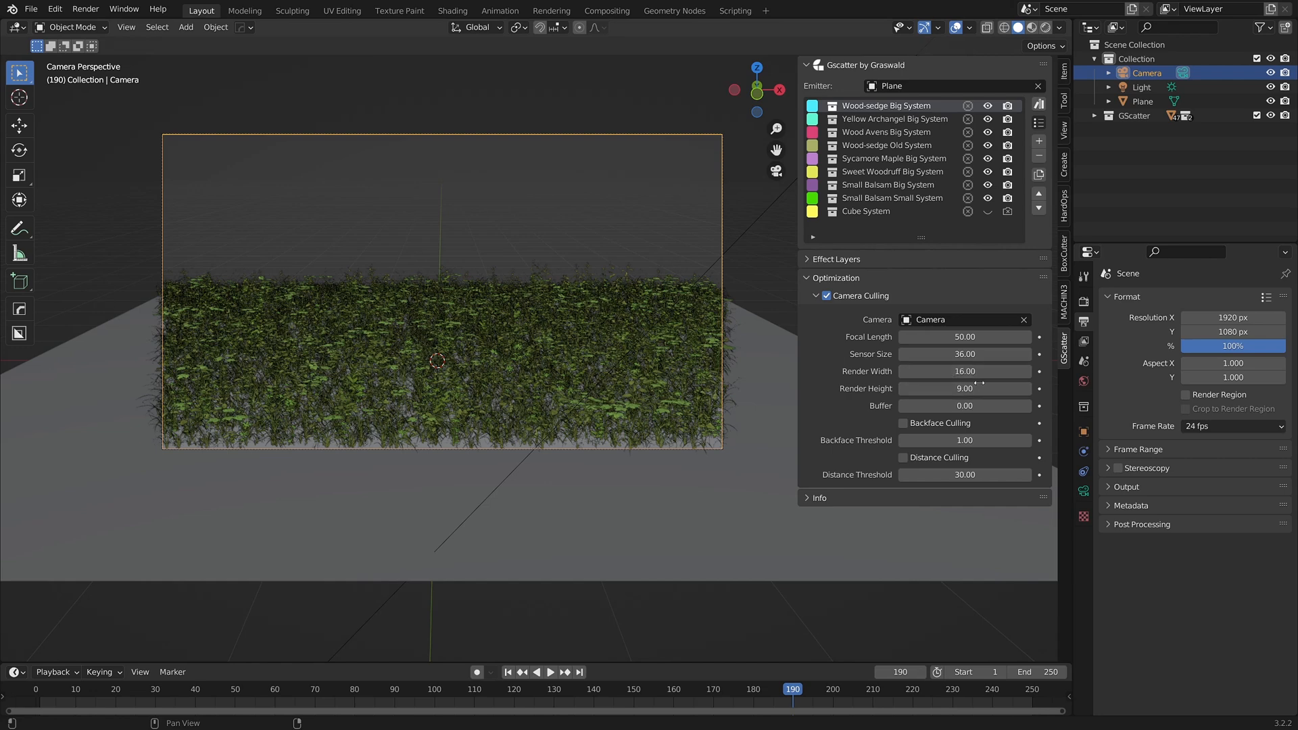
mouse_move(964, 371)
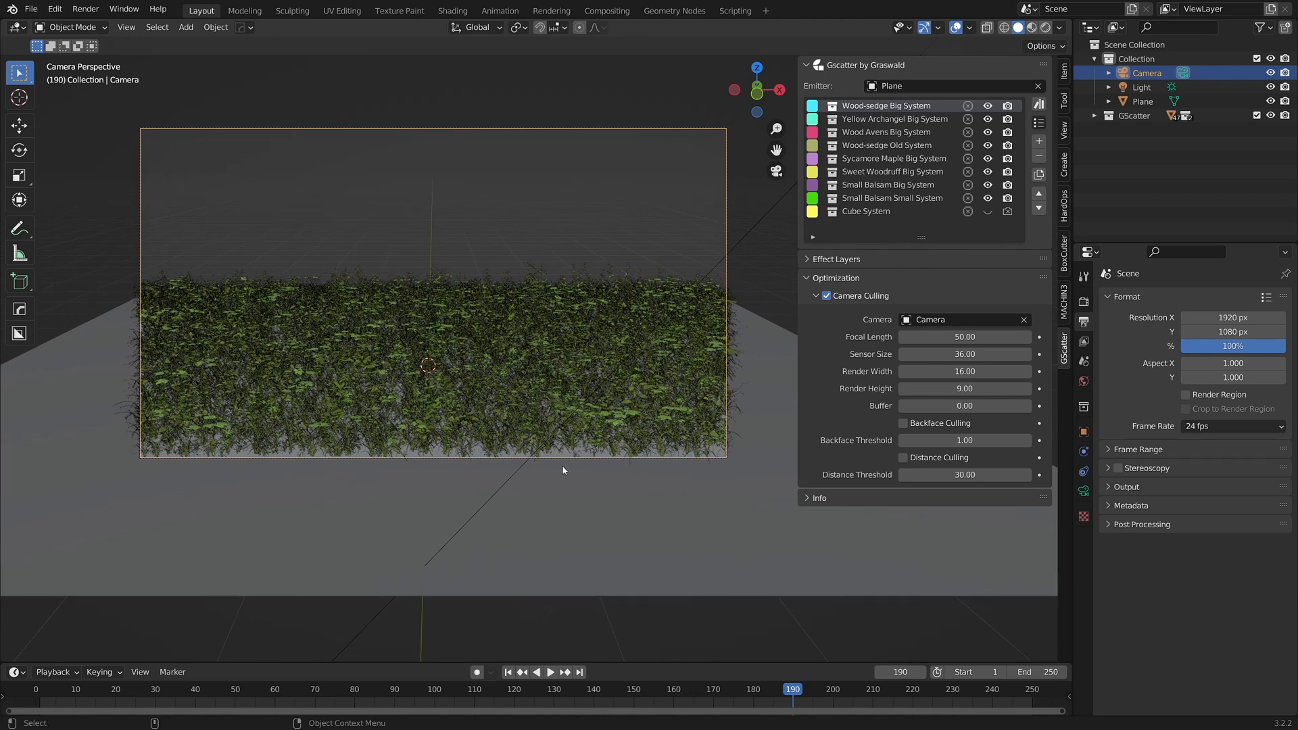
Test a 1080 horizontal resolution, then restore 1920 to match 1920×1080 culling size
double_click(1232, 317)
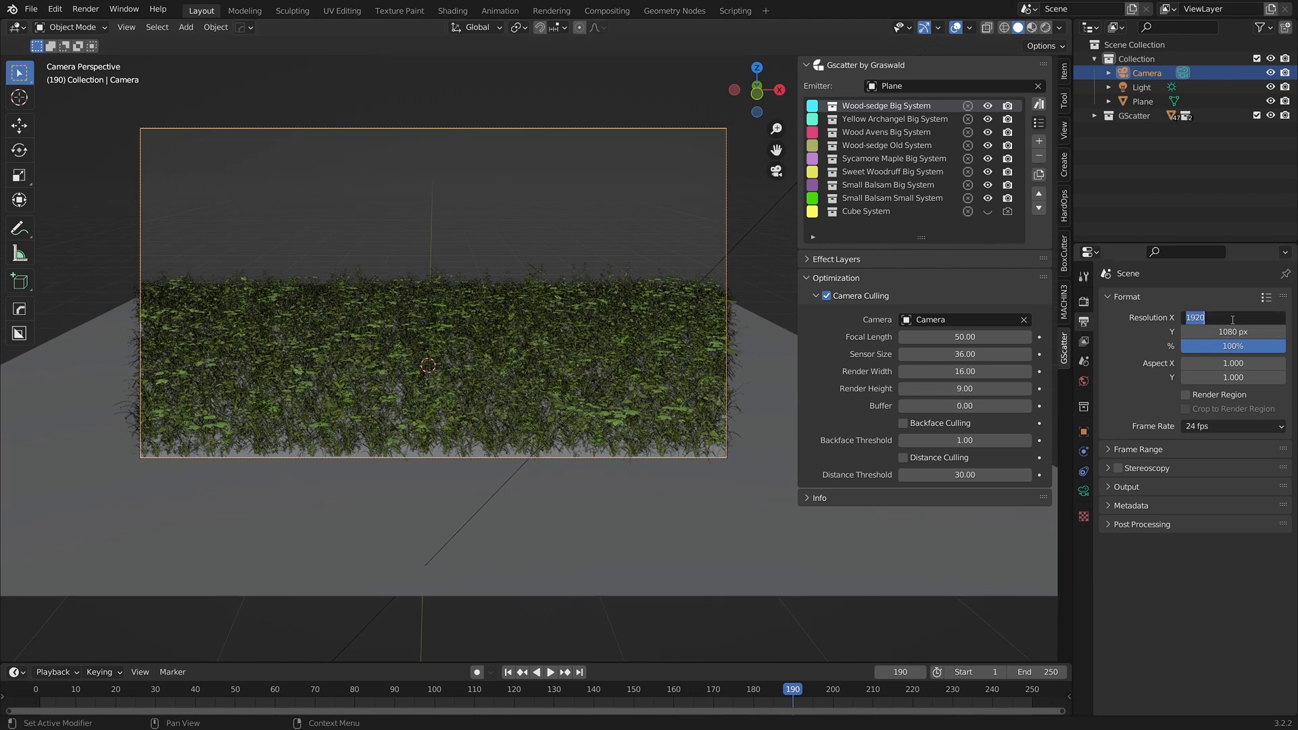
text(1080 px)
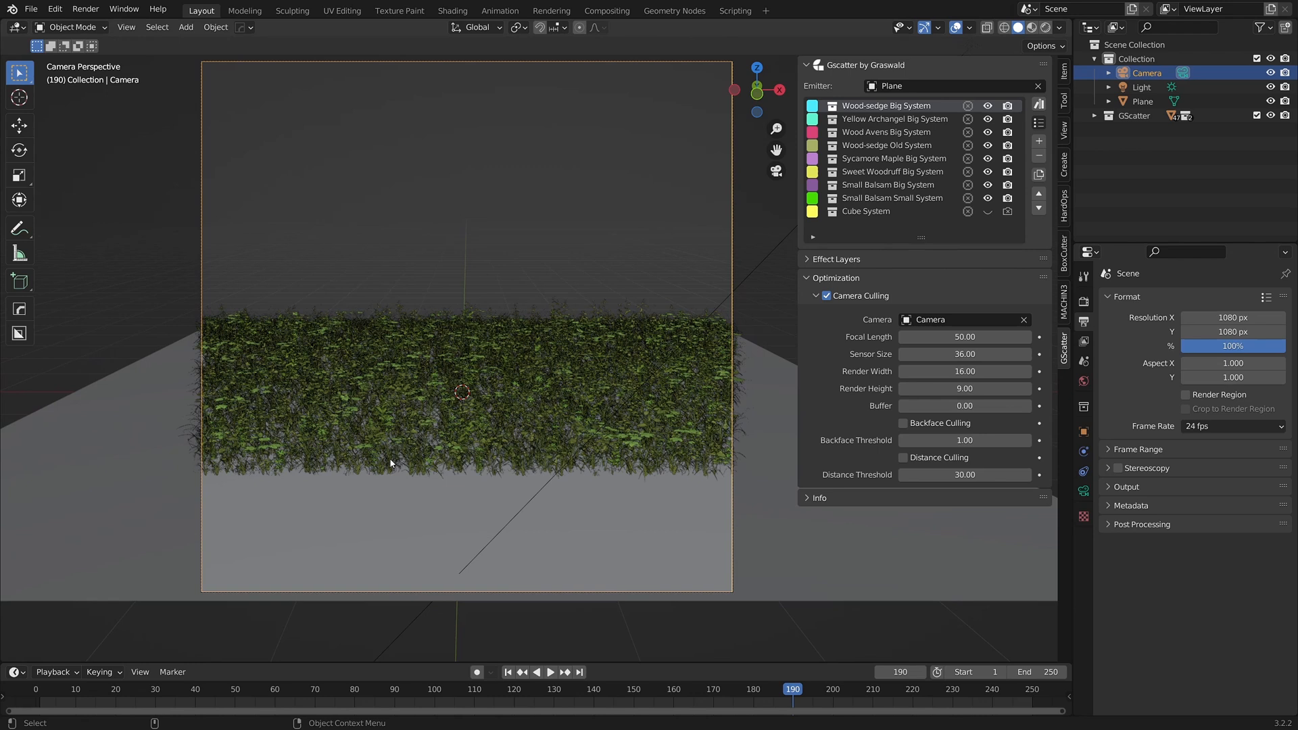
mouse_move(228, 513)
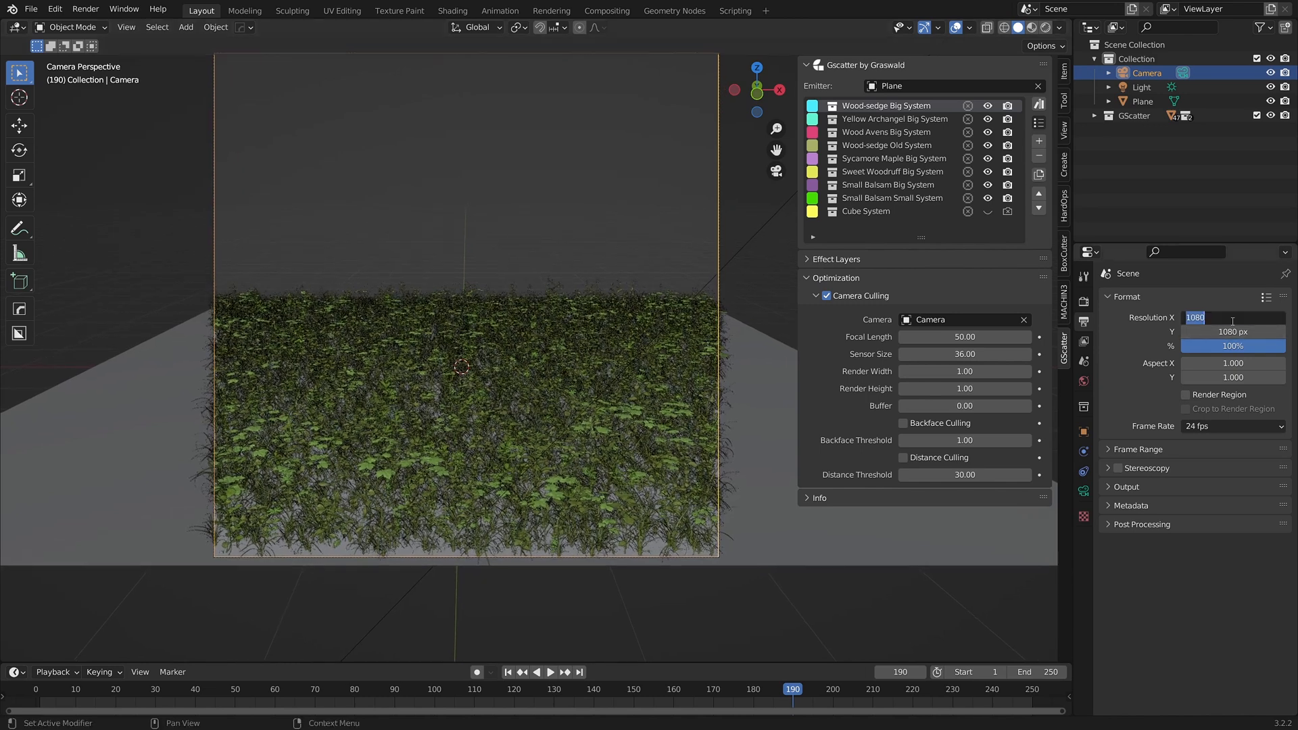
text(1920 px)
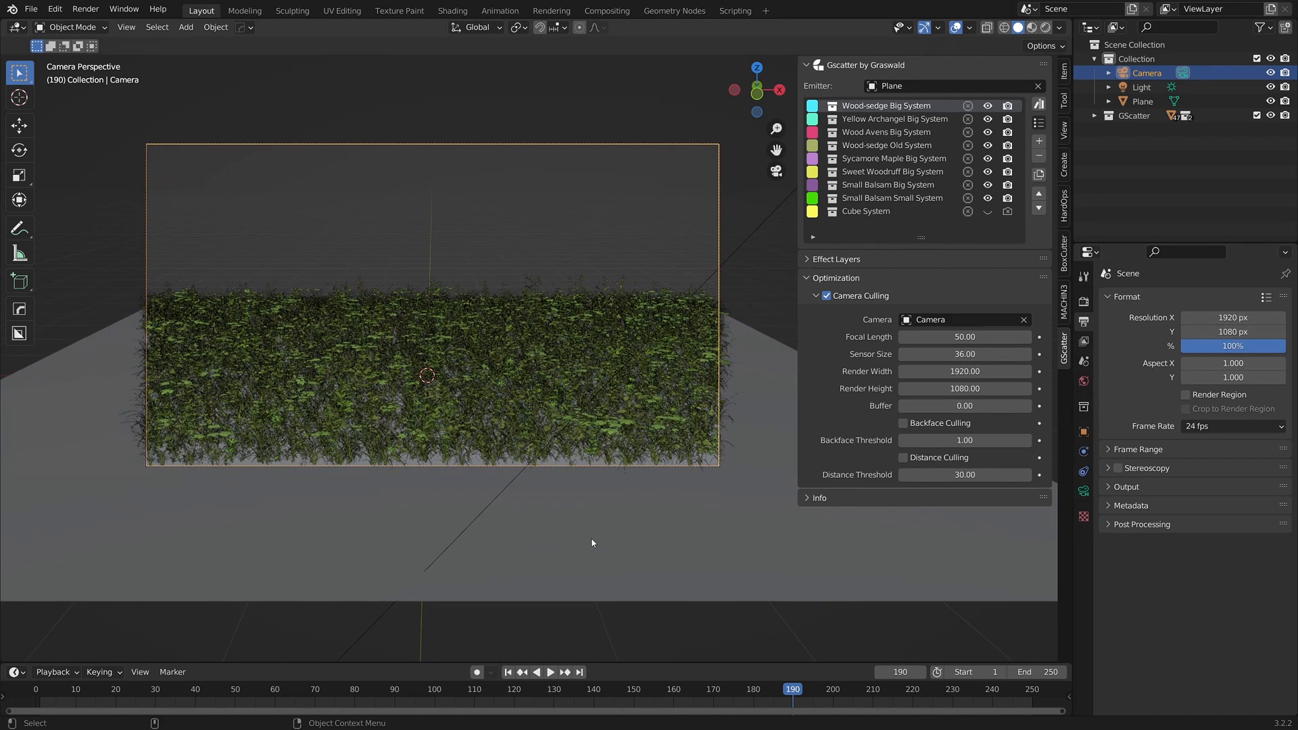
mouse_move(600, 501)
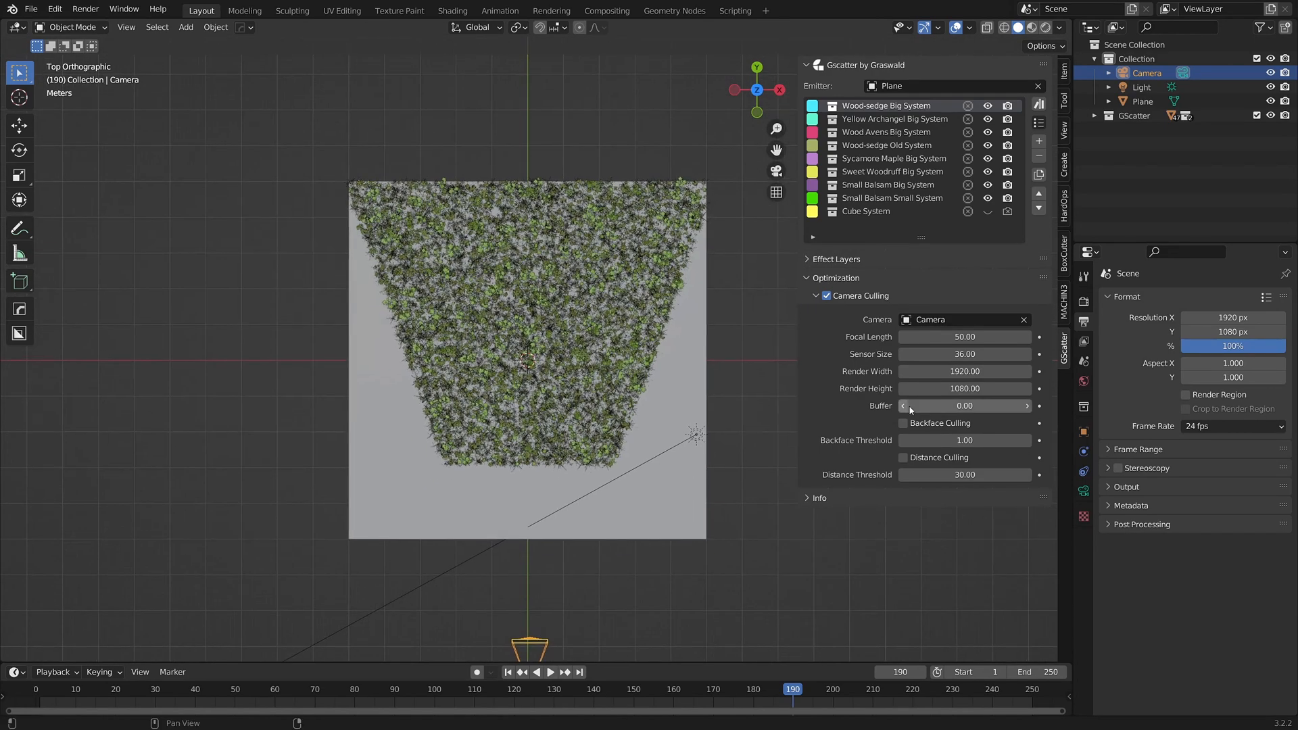
Drag the Camera Culling Buffer value down while viewing from the top
drag(965, 405, 910, 406)
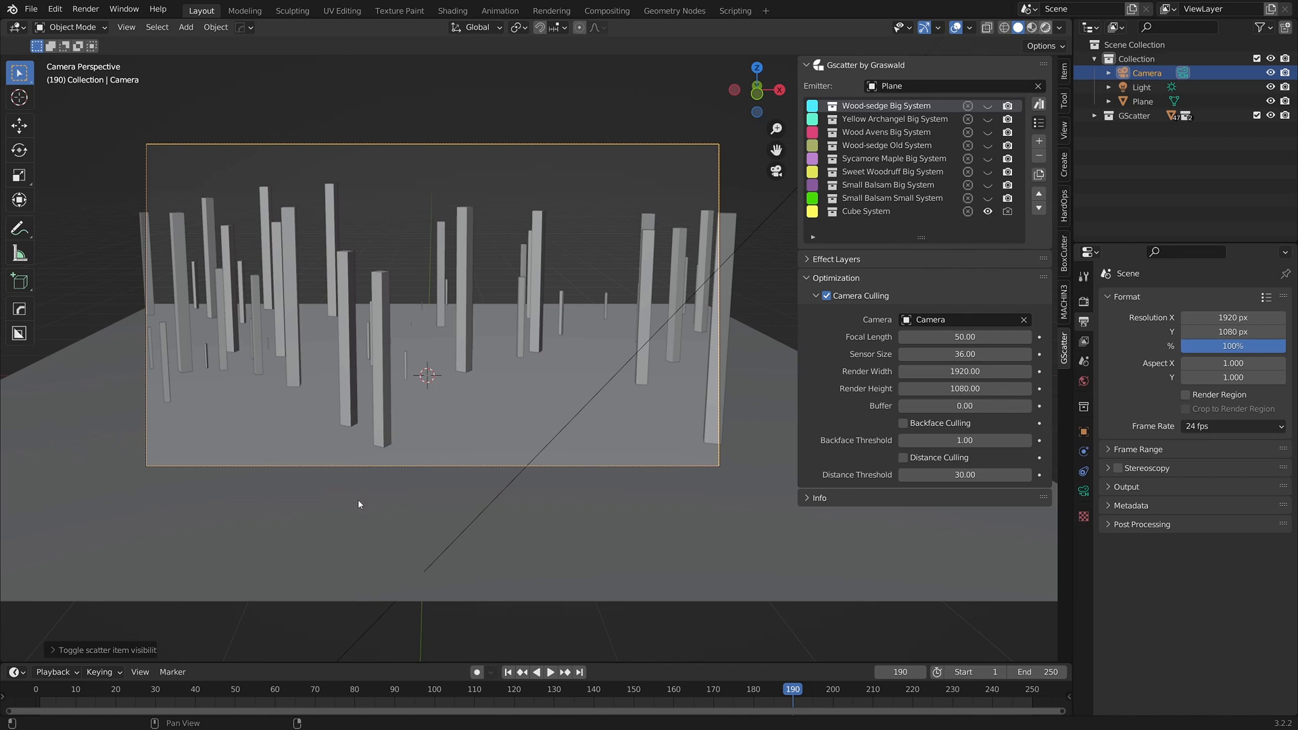
mouse_move(400, 525)
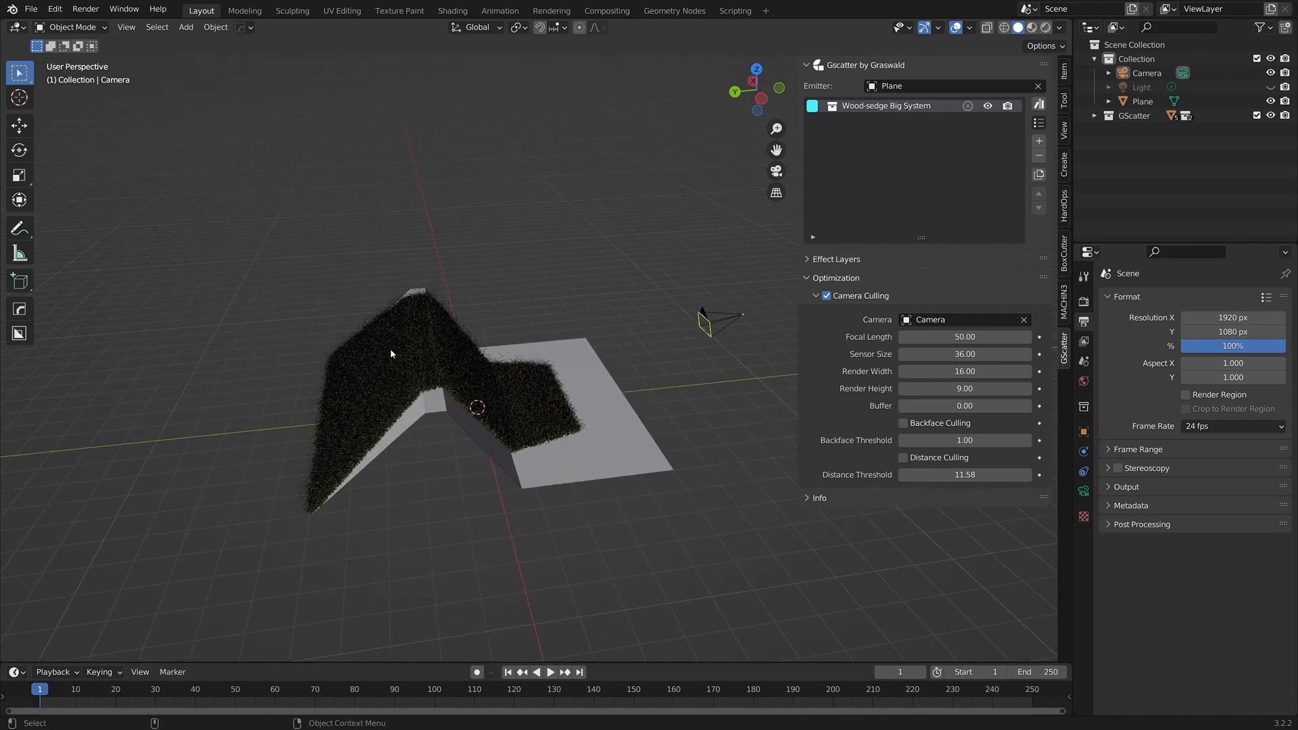
mouse_move(664, 395)
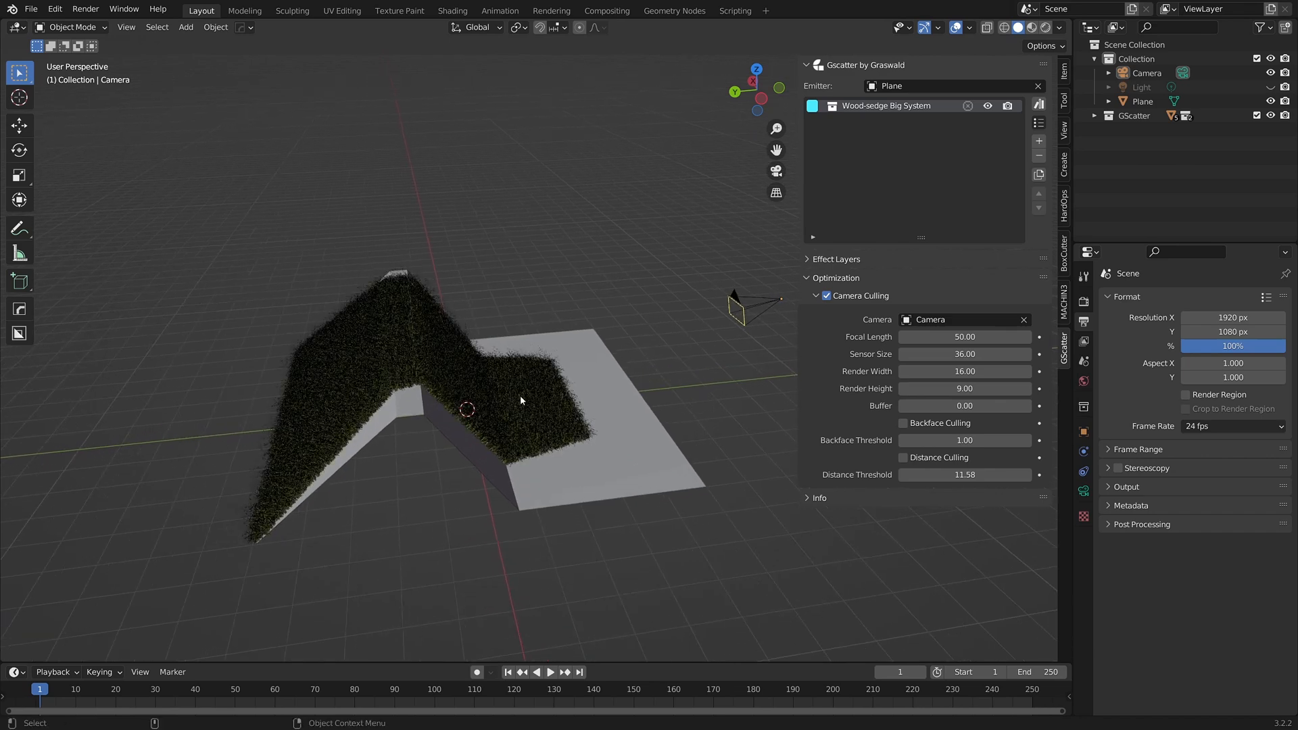
mouse_move(695, 356)
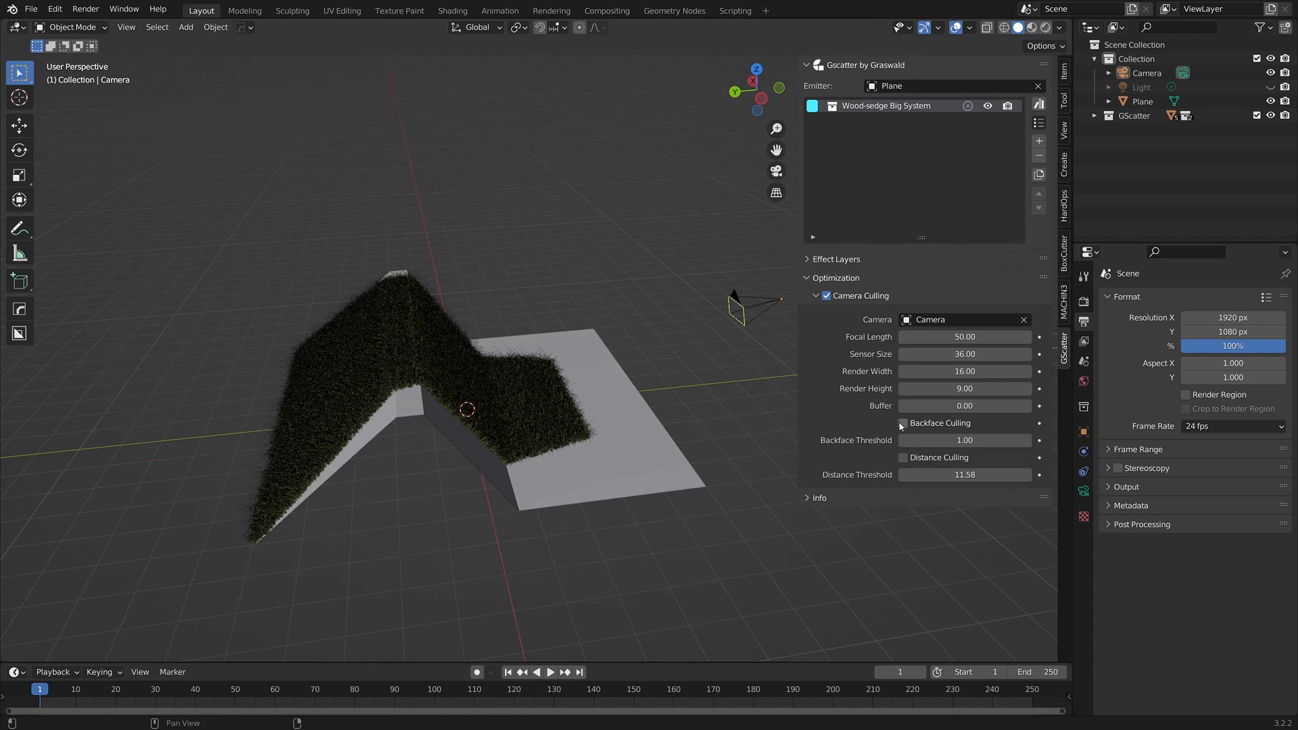
Enable Backface Culling and set the Backface Threshold to 0.48
click(903, 423)
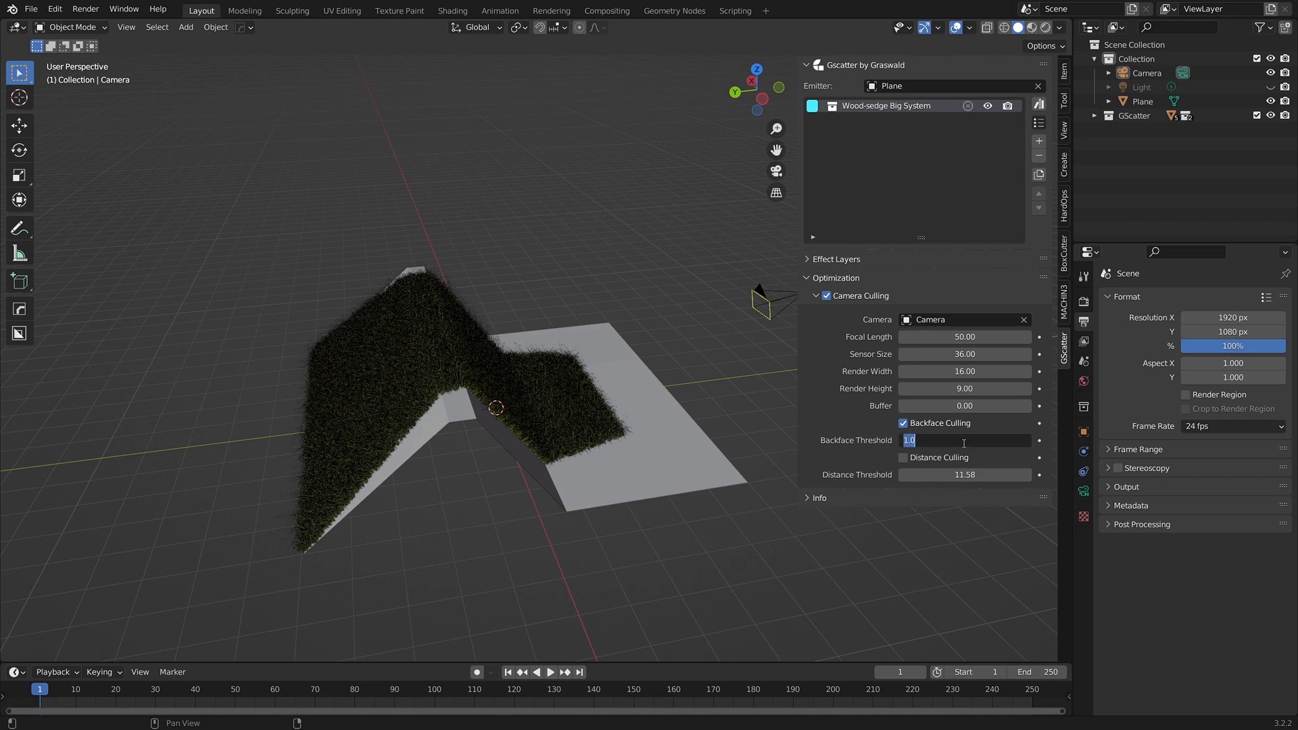
text(0.48)
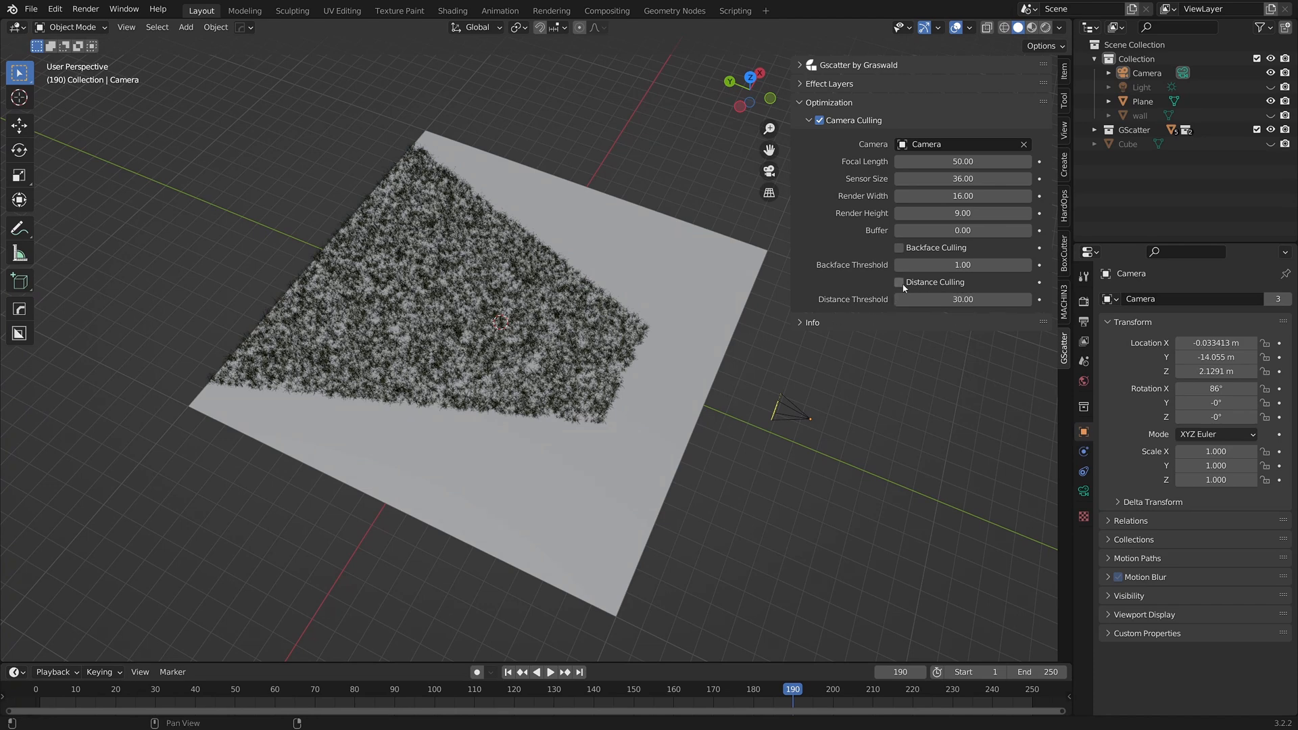
Enable Distance Culling, try threshold values, set 30, and adjust it from top view
click(899, 282)
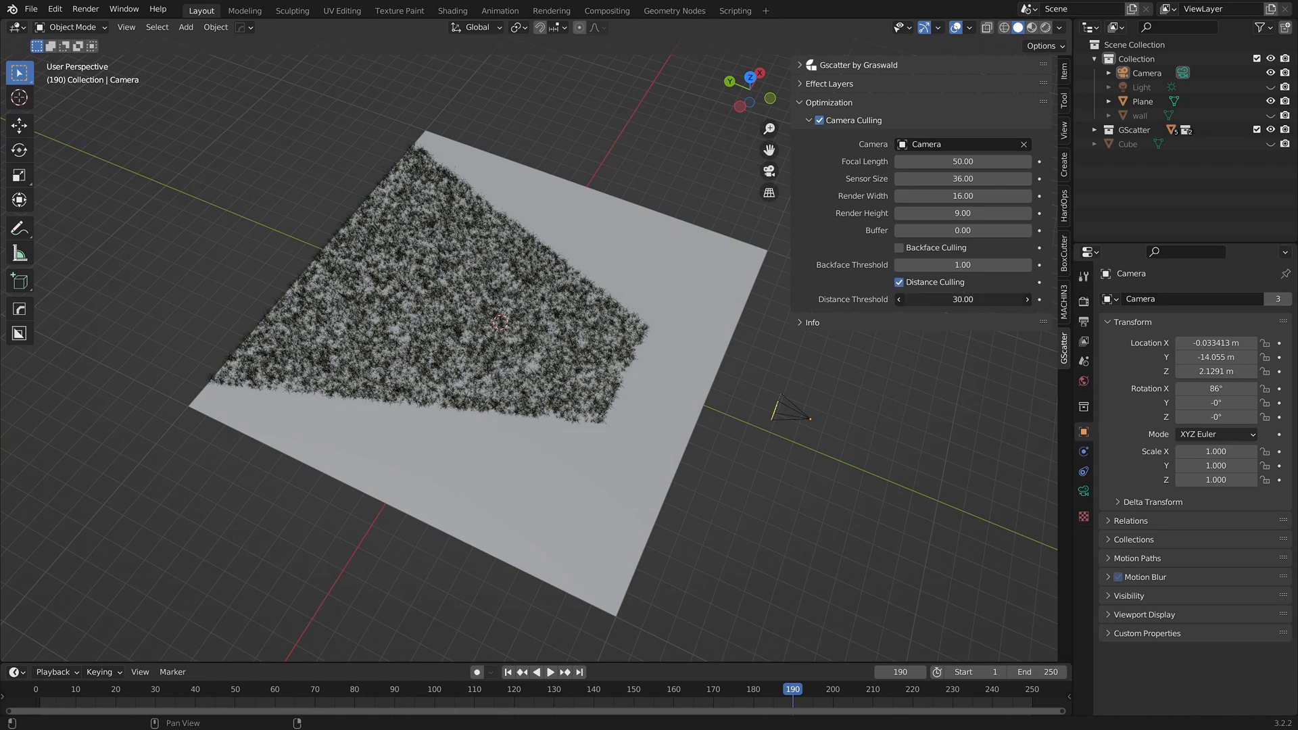
drag(962, 299, 910, 299)
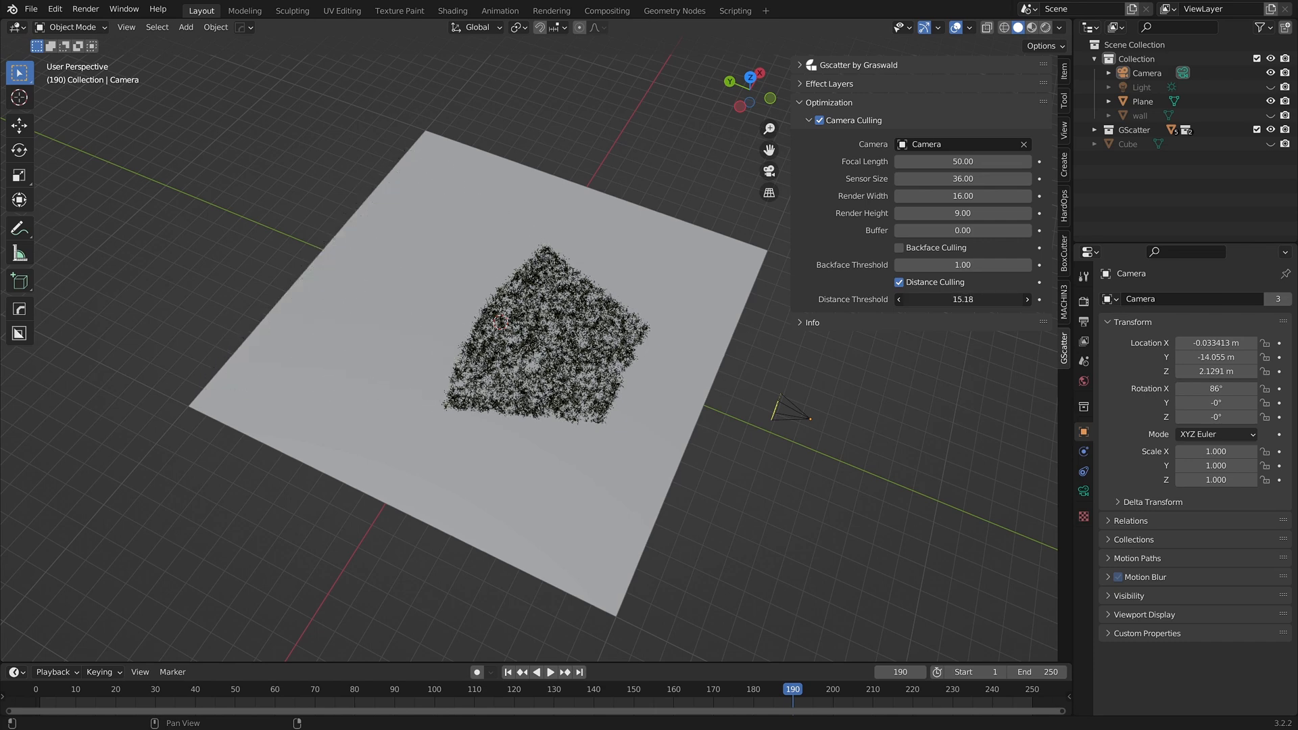
drag(926, 299, 993, 298)
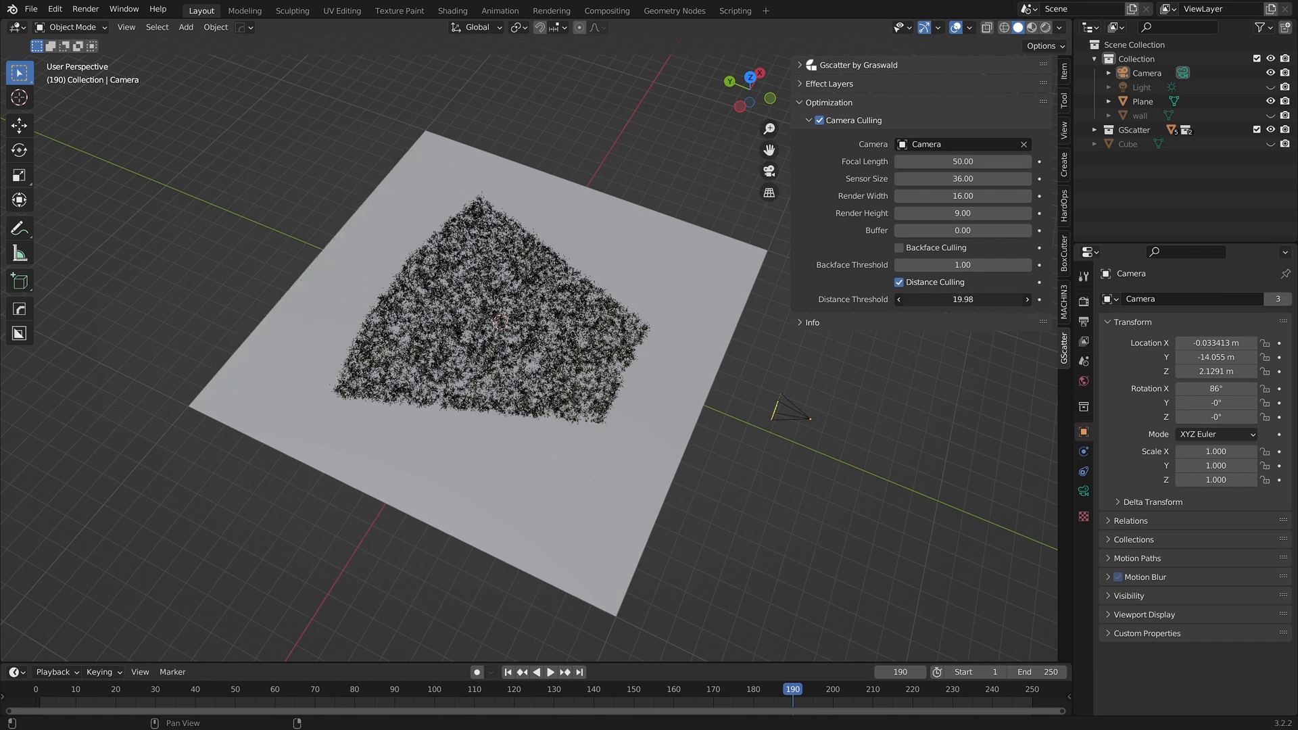
drag(960, 299, 903, 299)
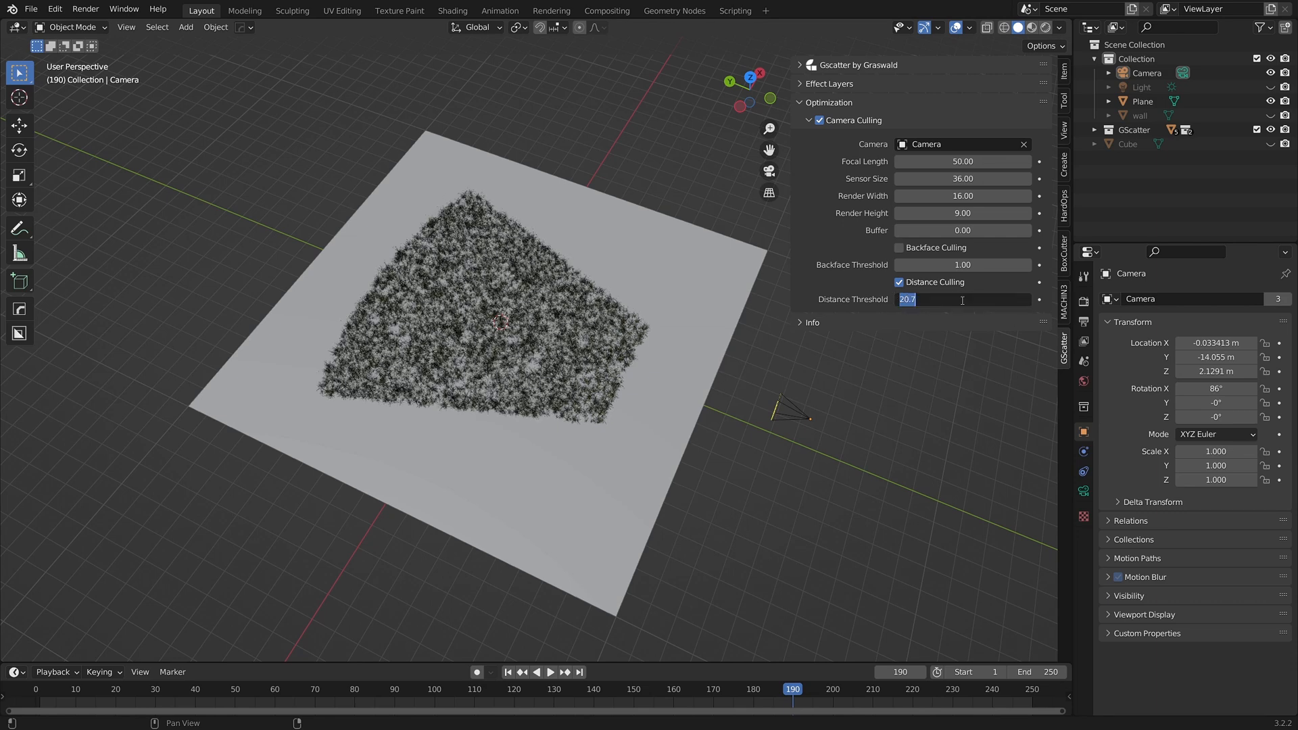
text(30)
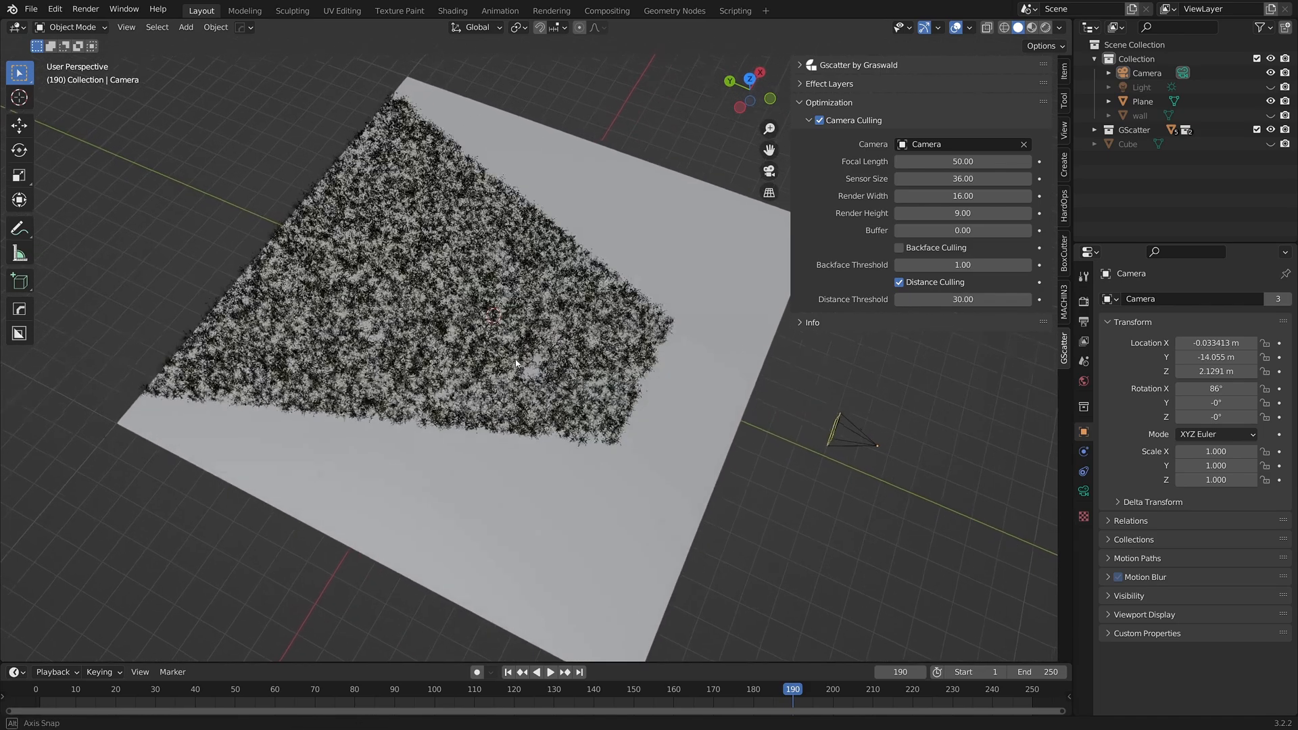
click(1270, 115)
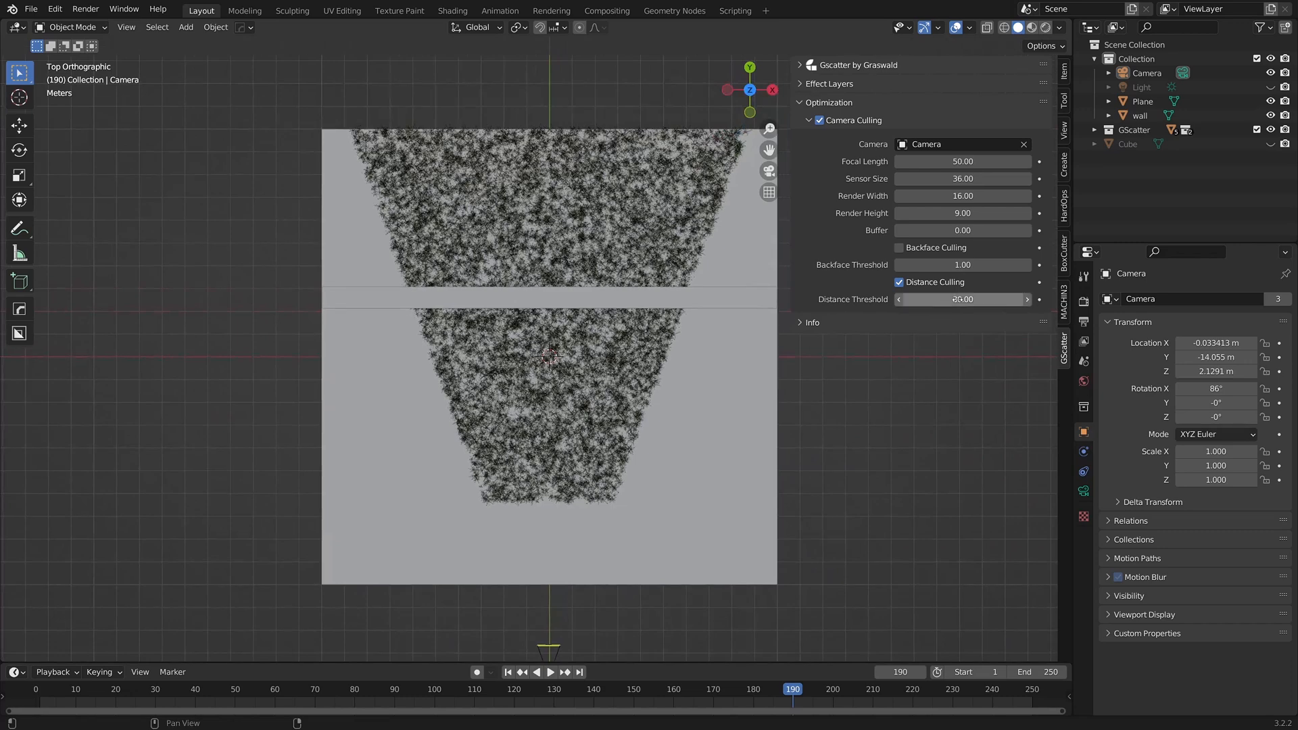
drag(993, 299, 926, 299)
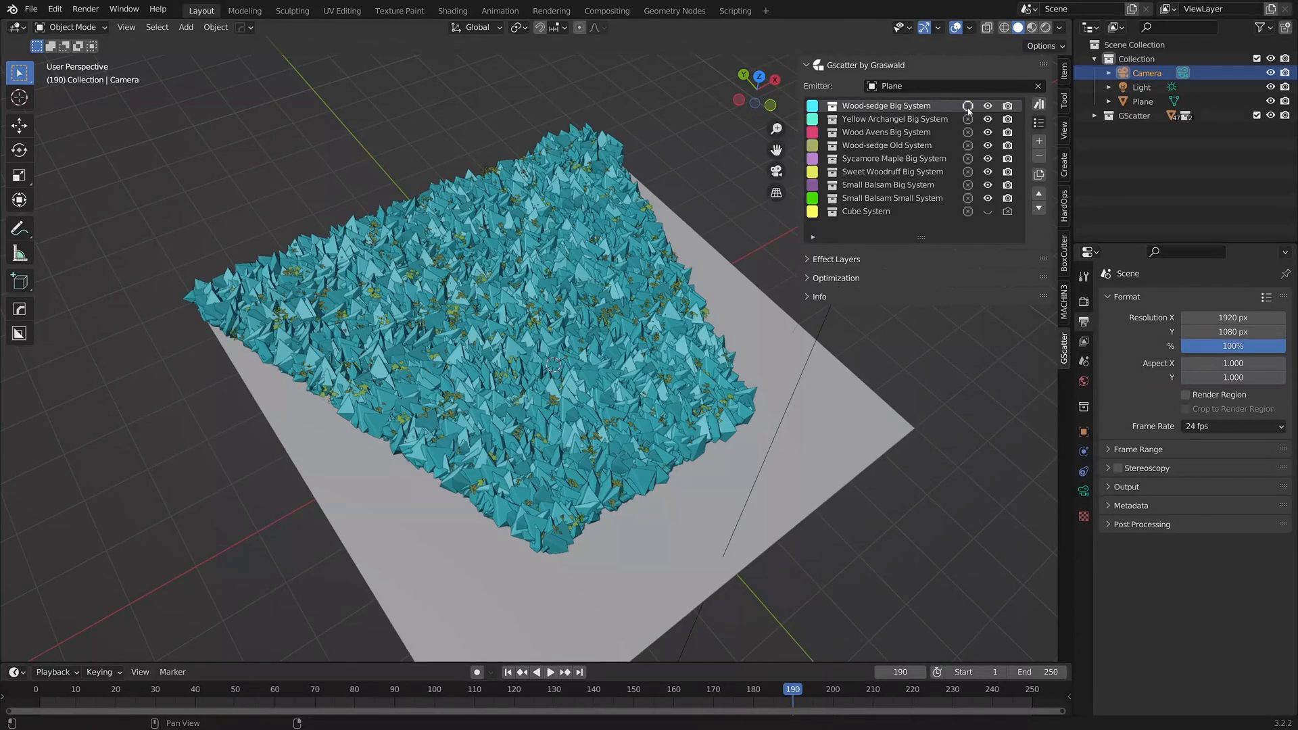
Show Wood-sedge as real plants and set its Viewport Display % to 10
click(988, 105)
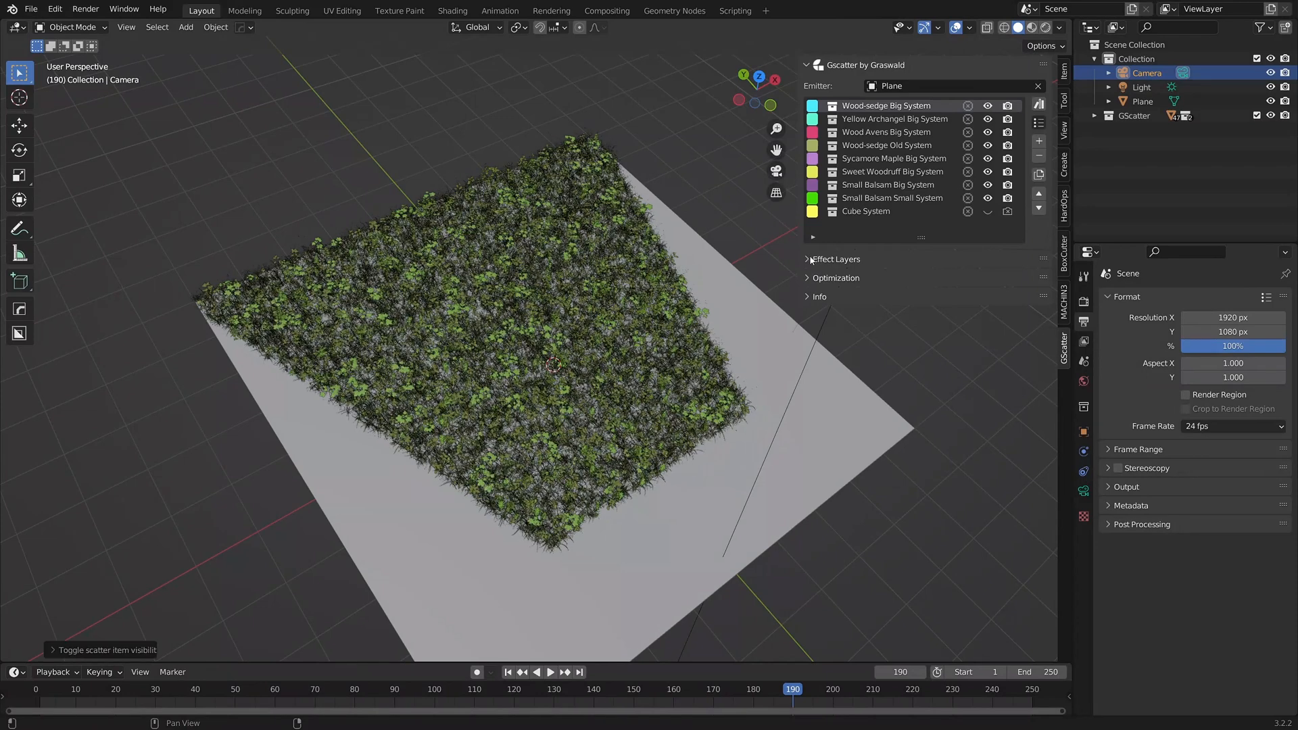
click(807, 259)
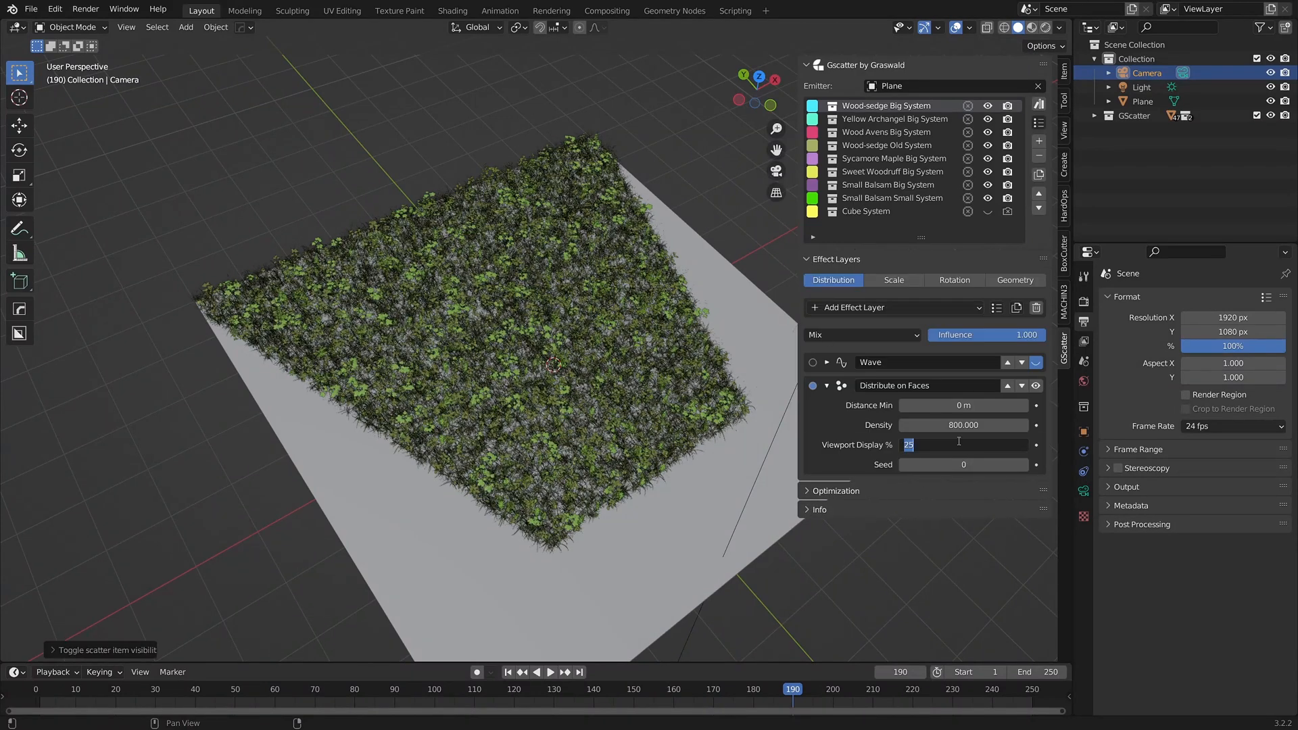
text(10)
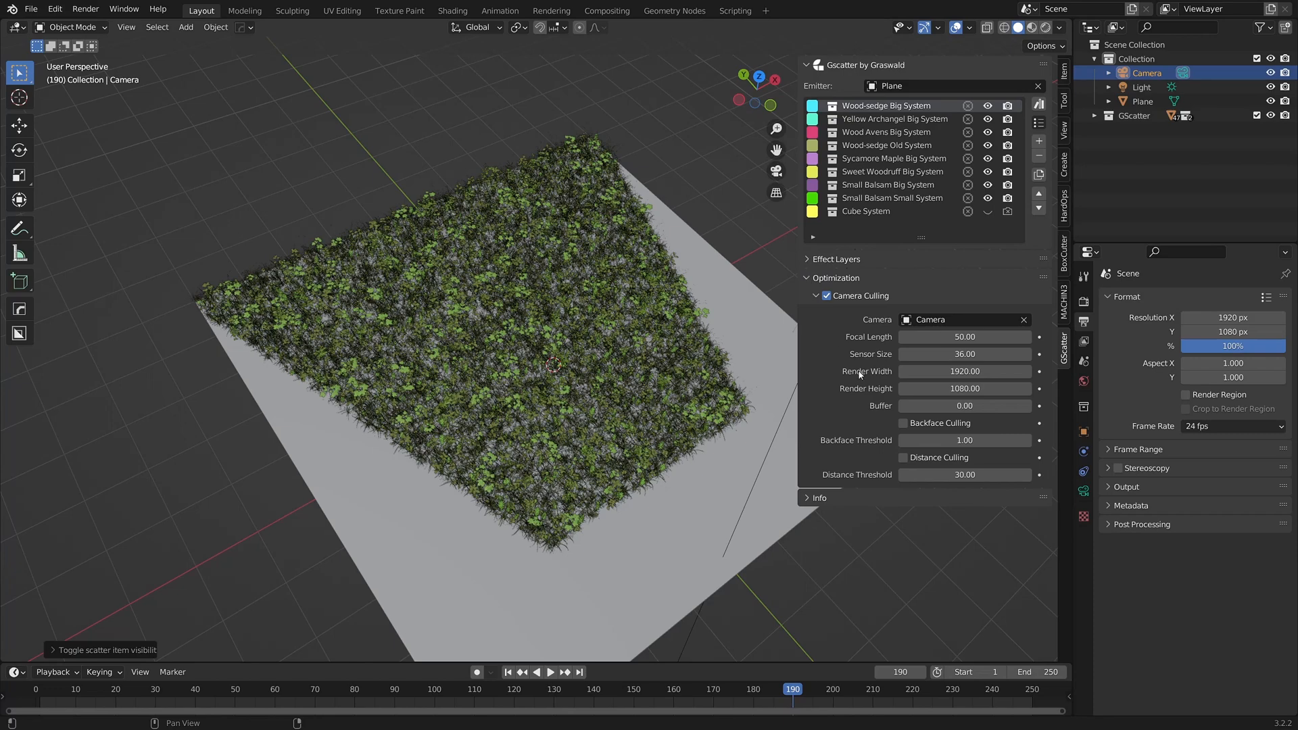
mouse_move(853, 438)
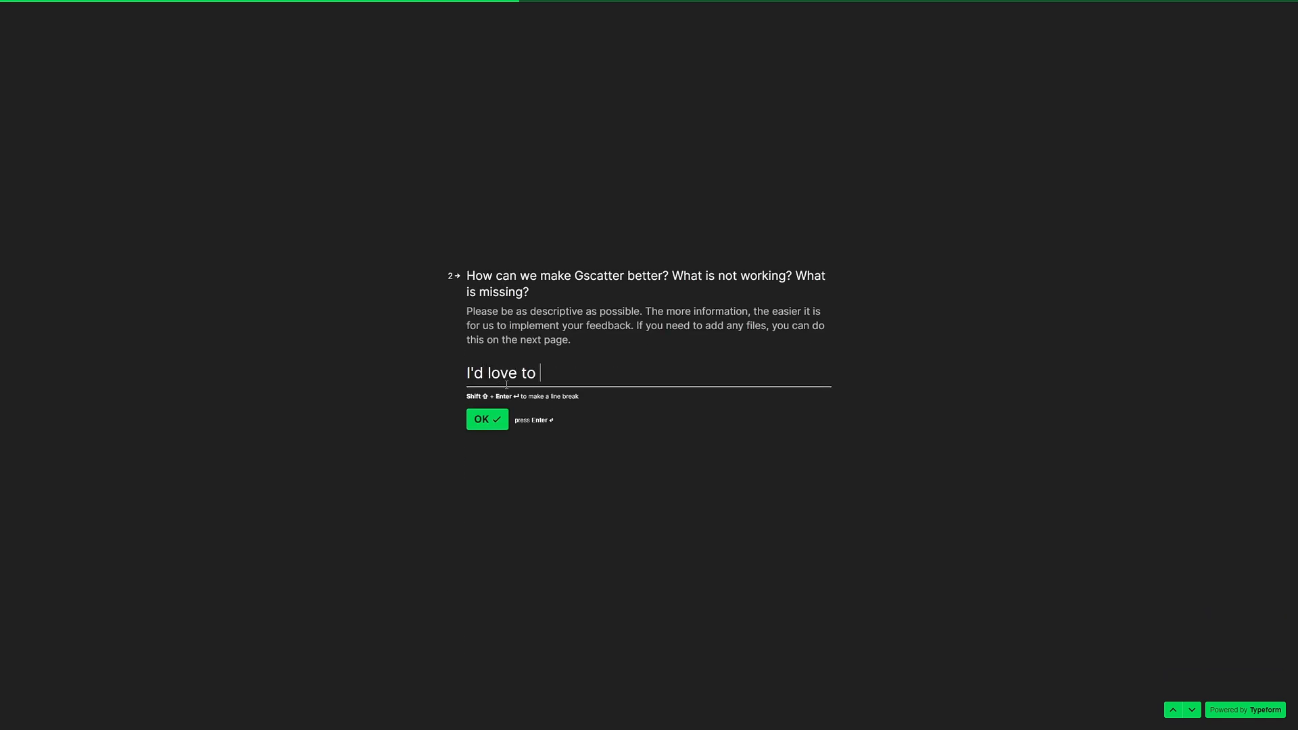
Submit improvement feedback requesting a live visual representation of effect layers in the viewport
text(have a visual representation of effect layers, live,)
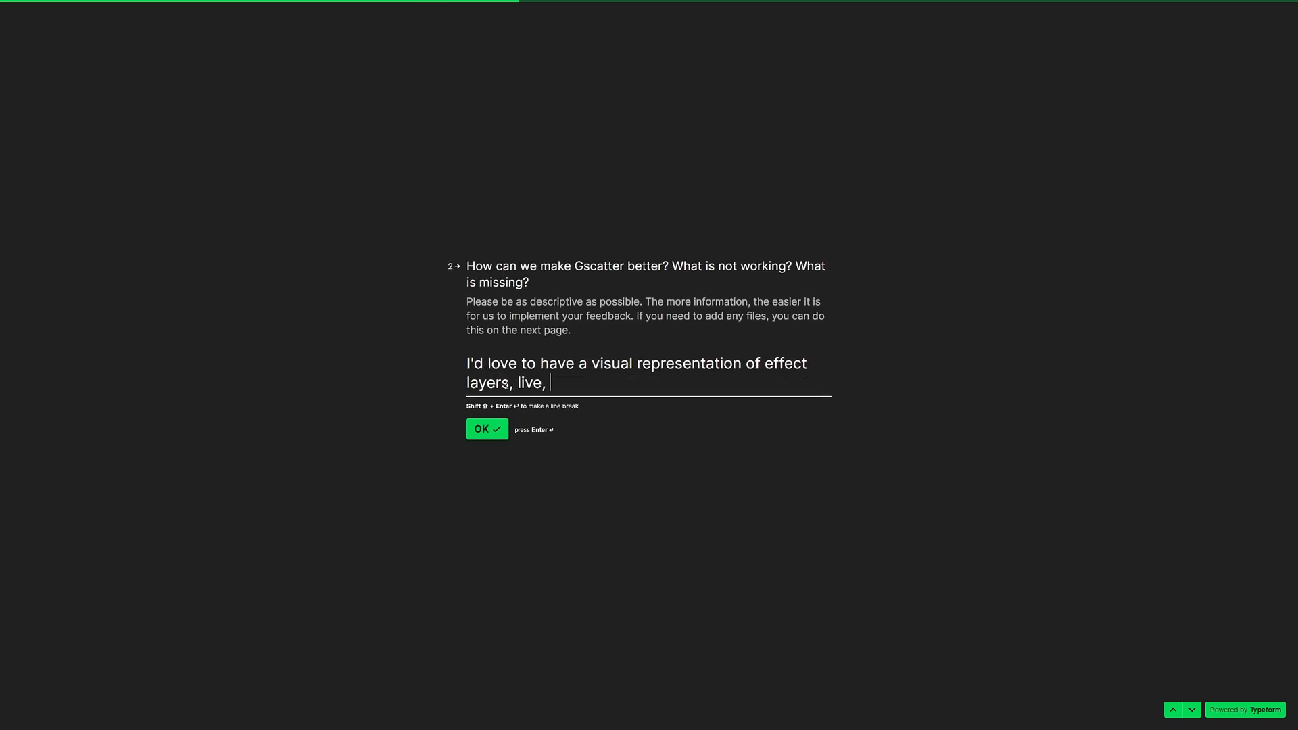
text(in the viewport. This would give me a much better idea of)
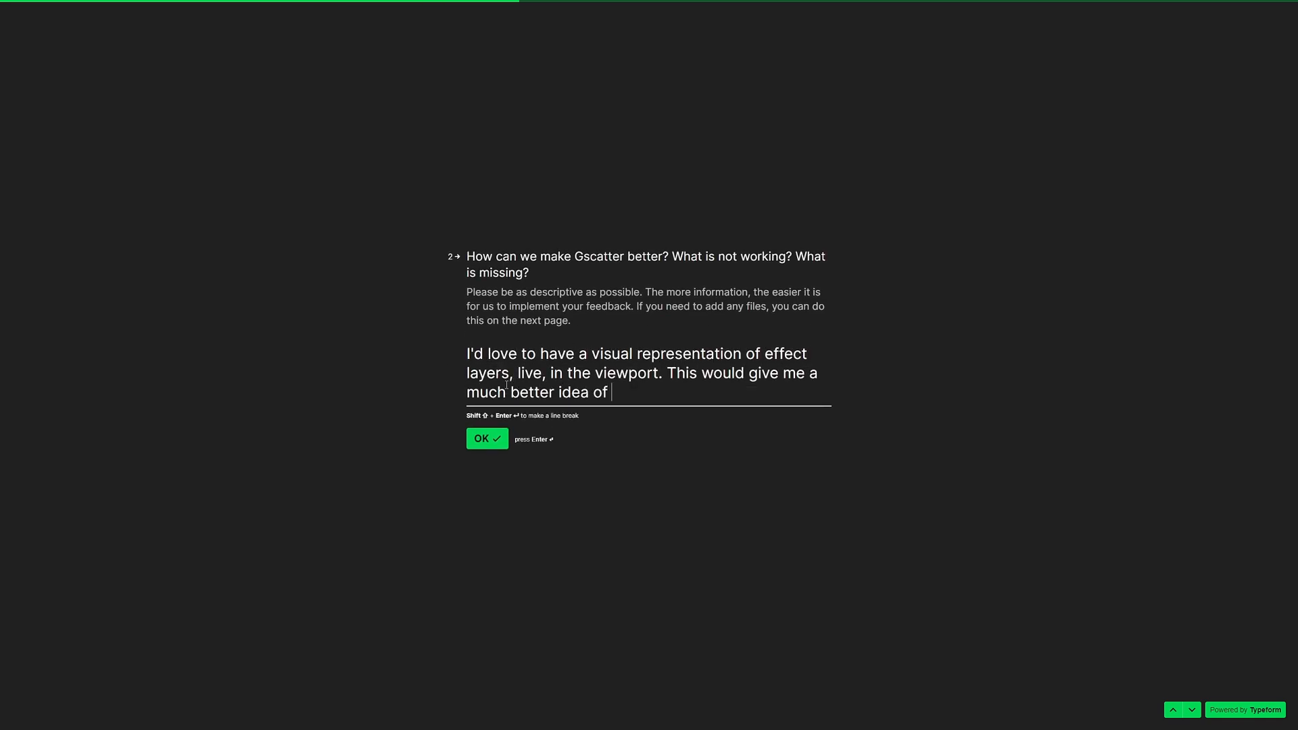
click(487, 438)
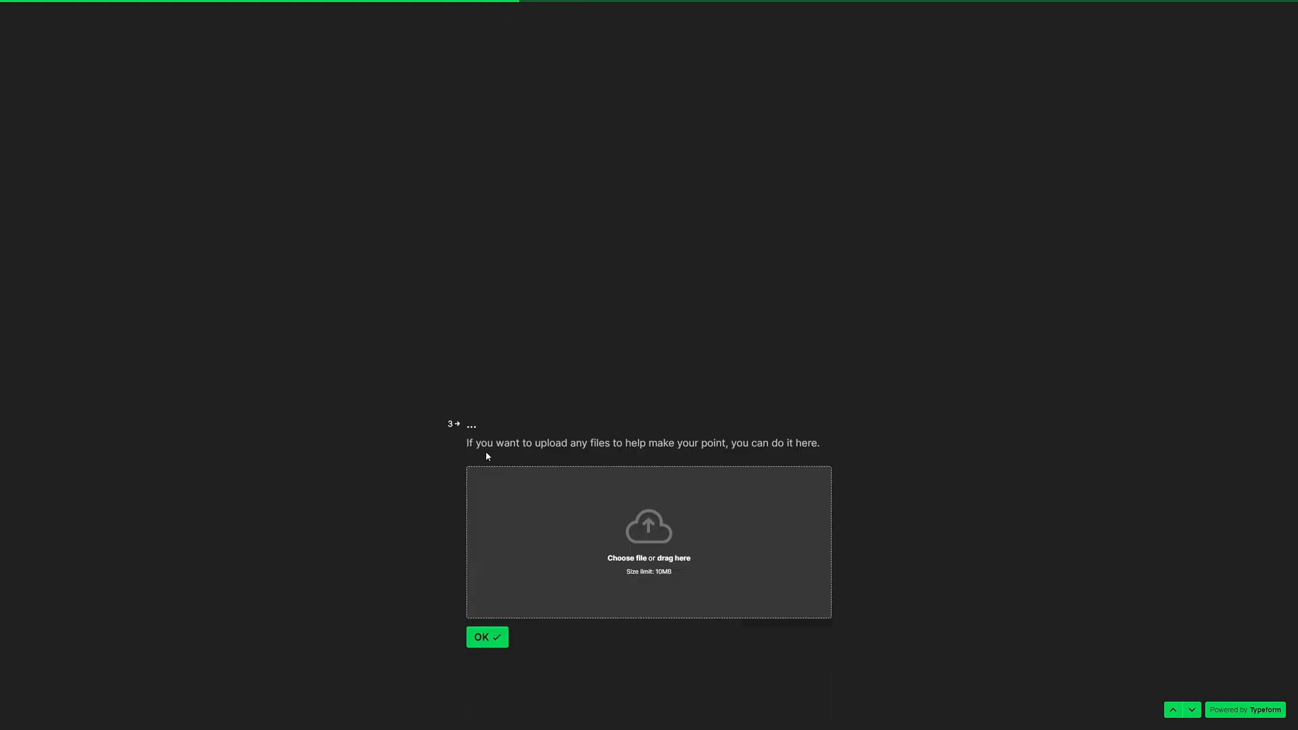
Skip the file upload, pick how Graswald is used, and autofill the contact names
click(487, 636)
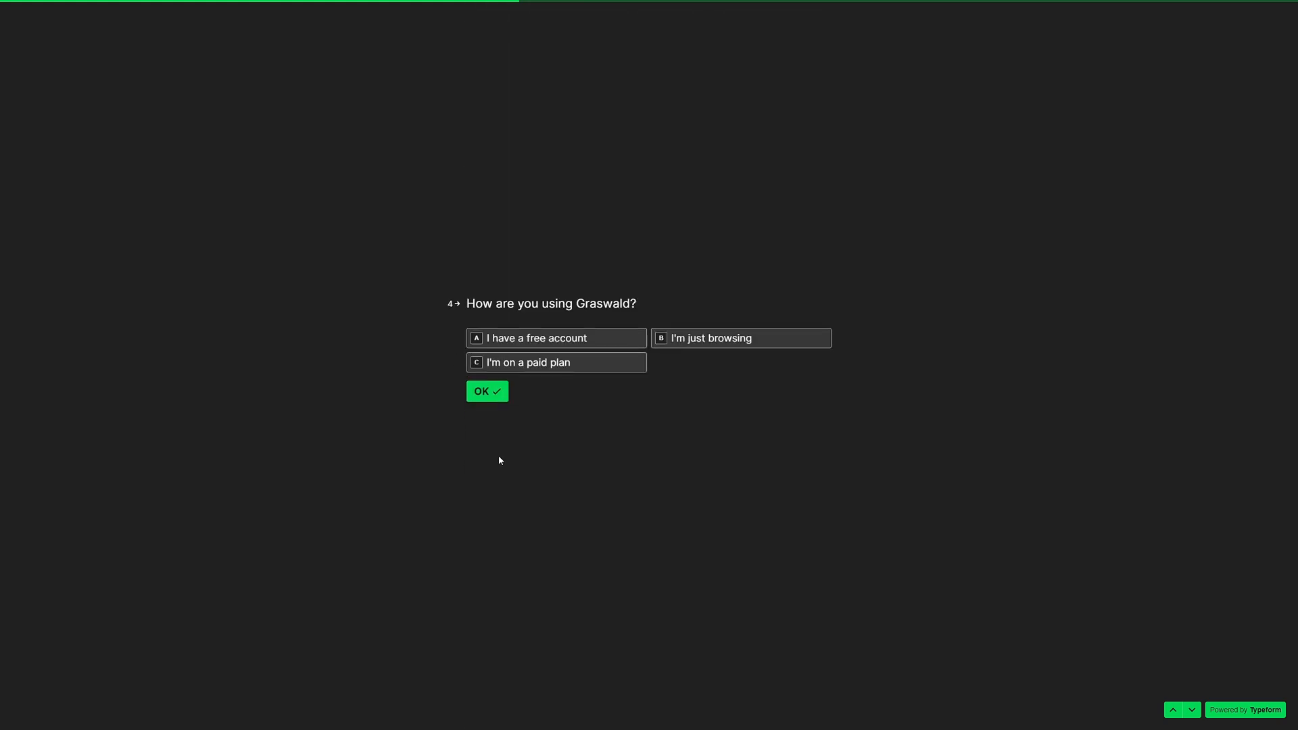
click(556, 362)
text(G)
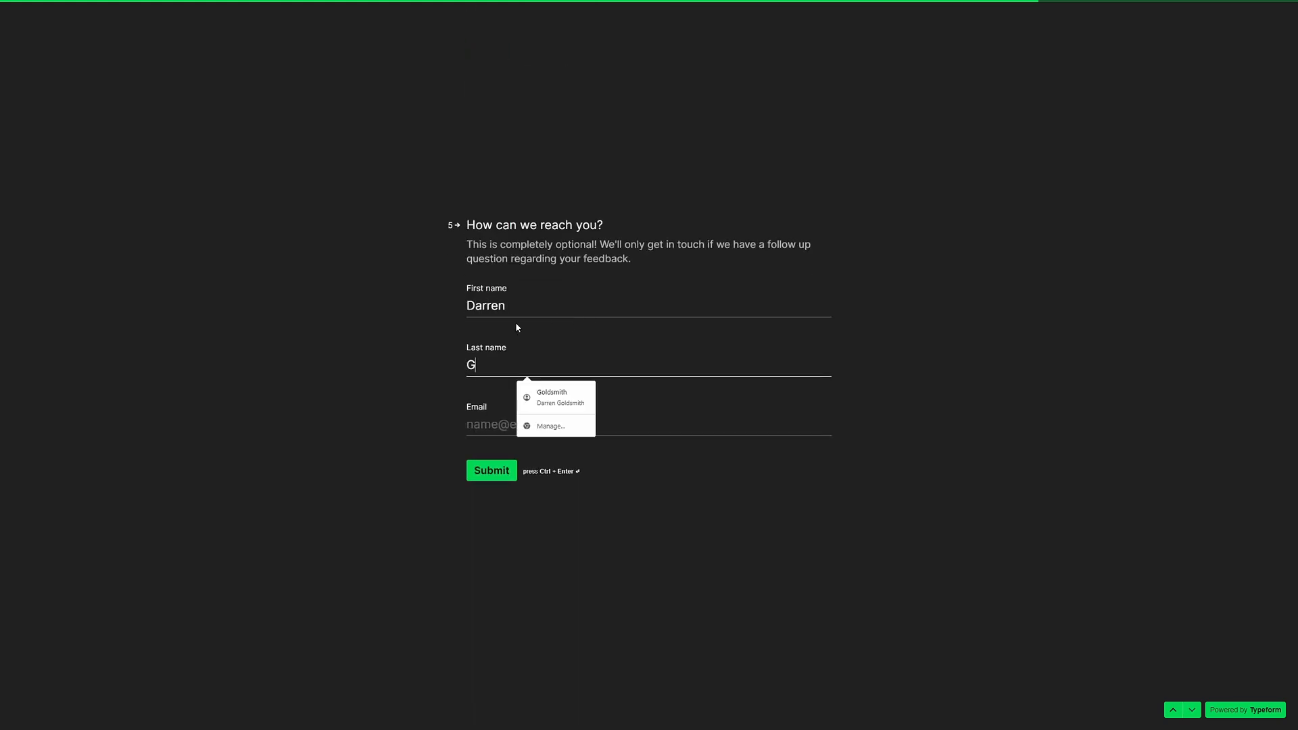
click(555, 396)
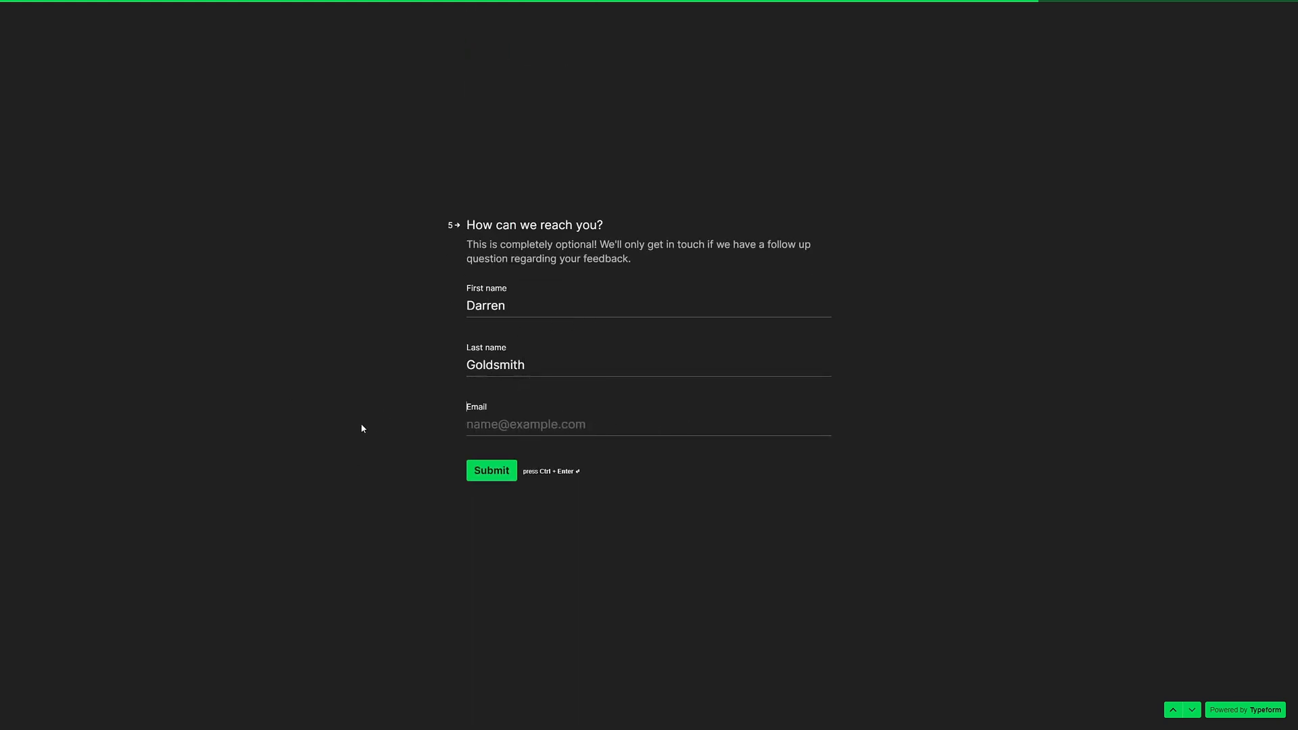